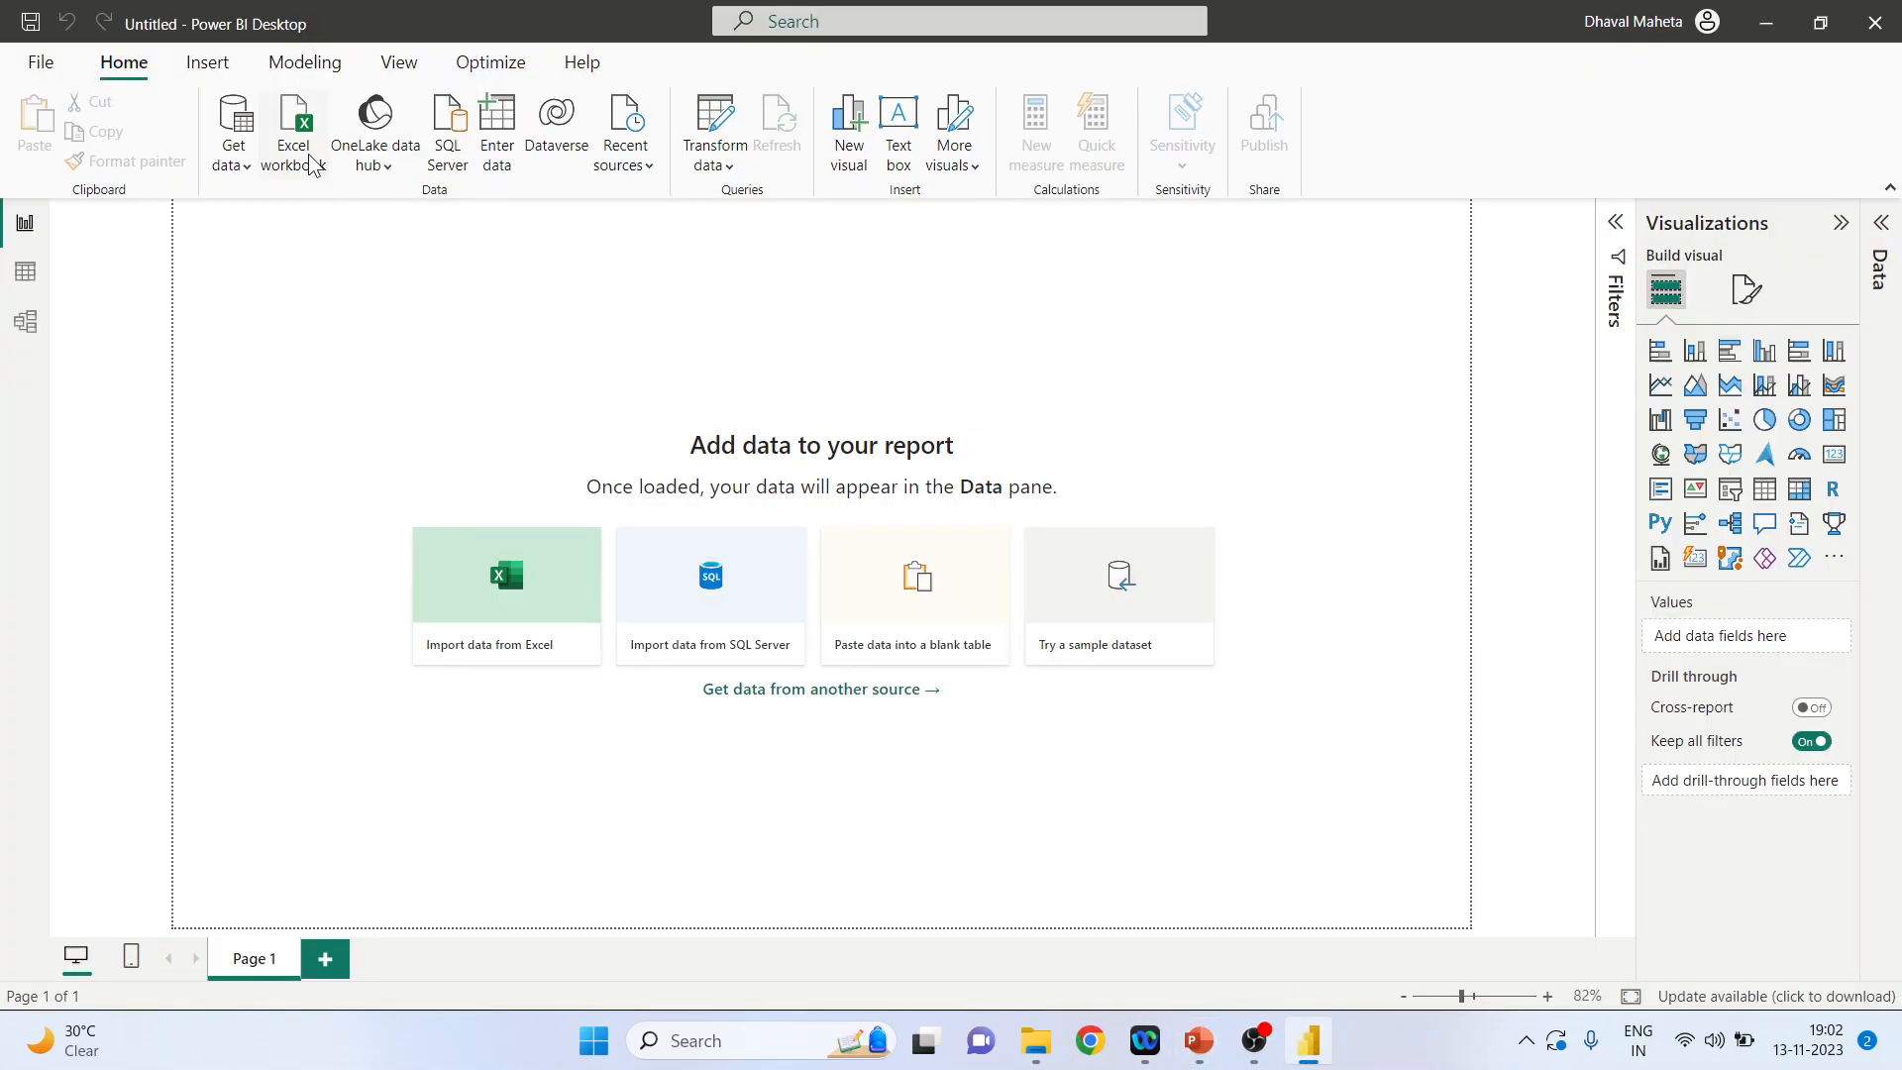
# Import the split.xlsx Excel workbook to list its three sheets in the Navigator
pyautogui.click(293, 117)
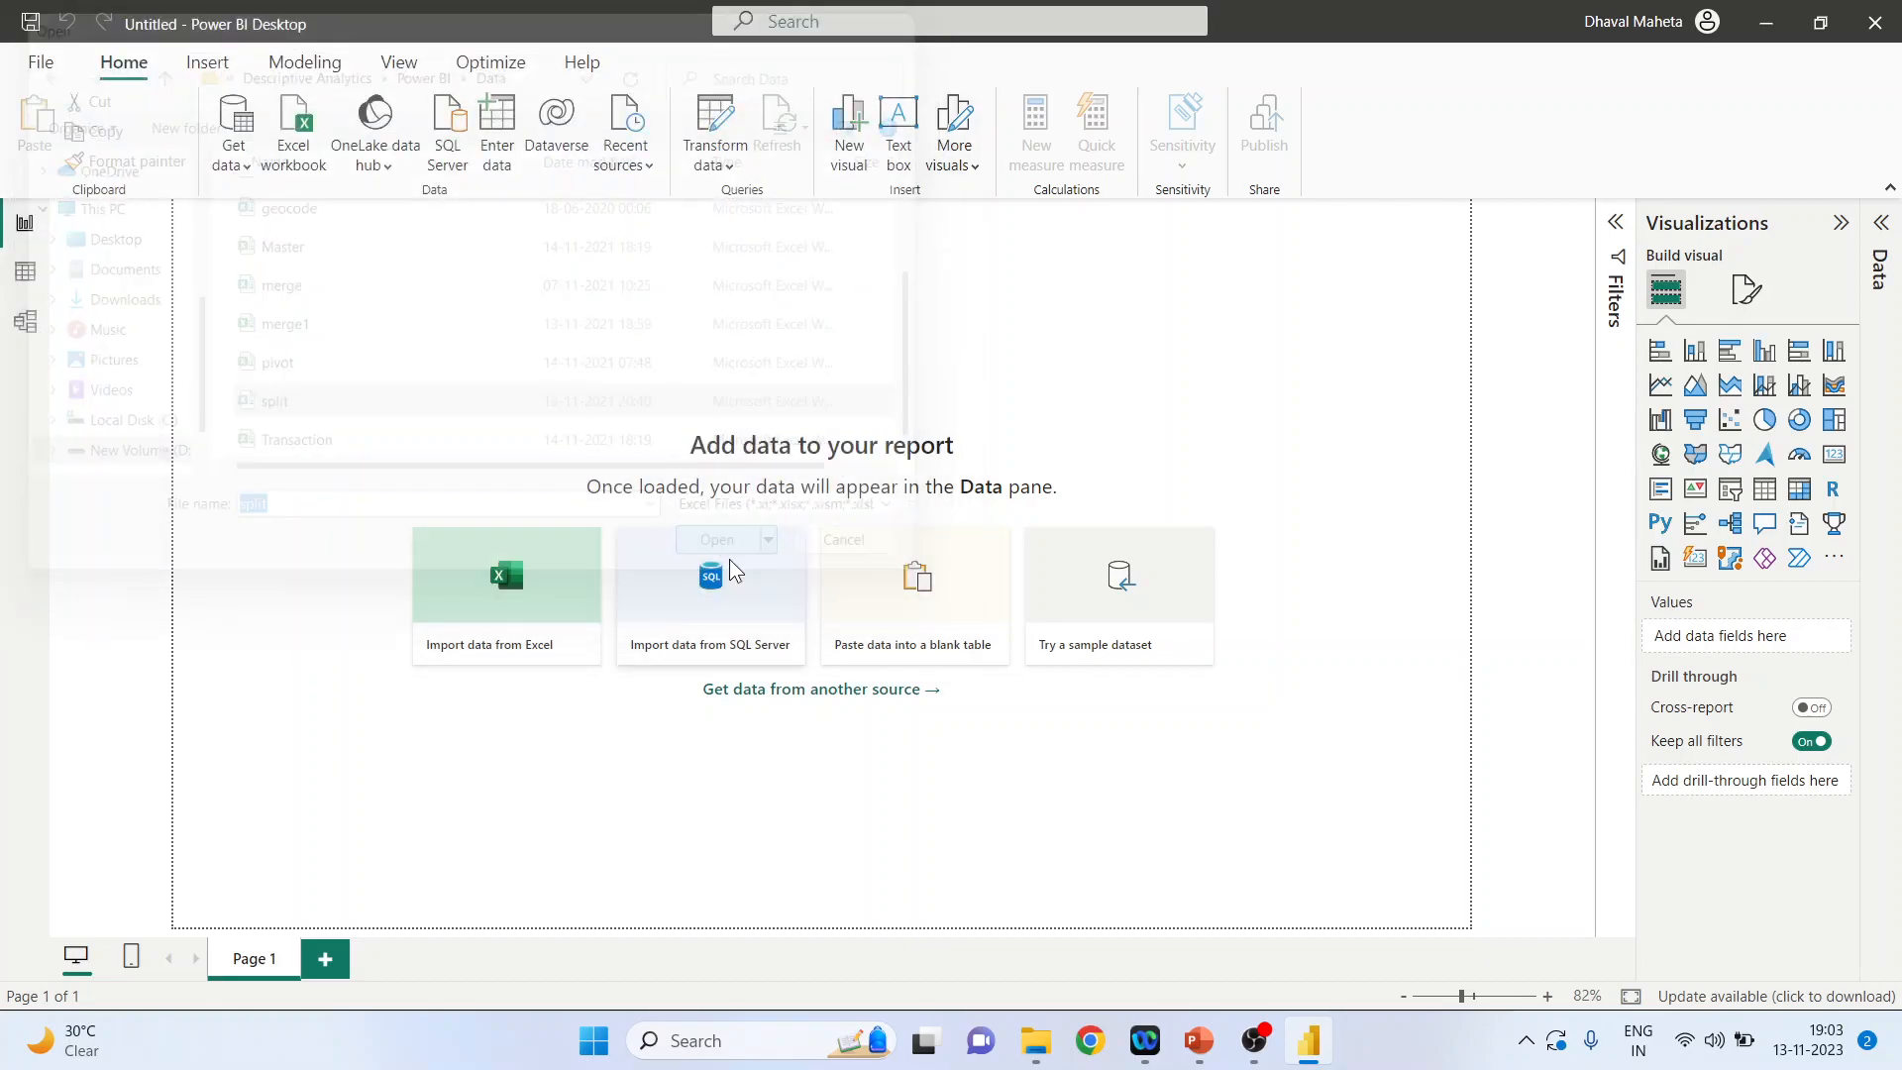
pyautogui.click(843, 539)
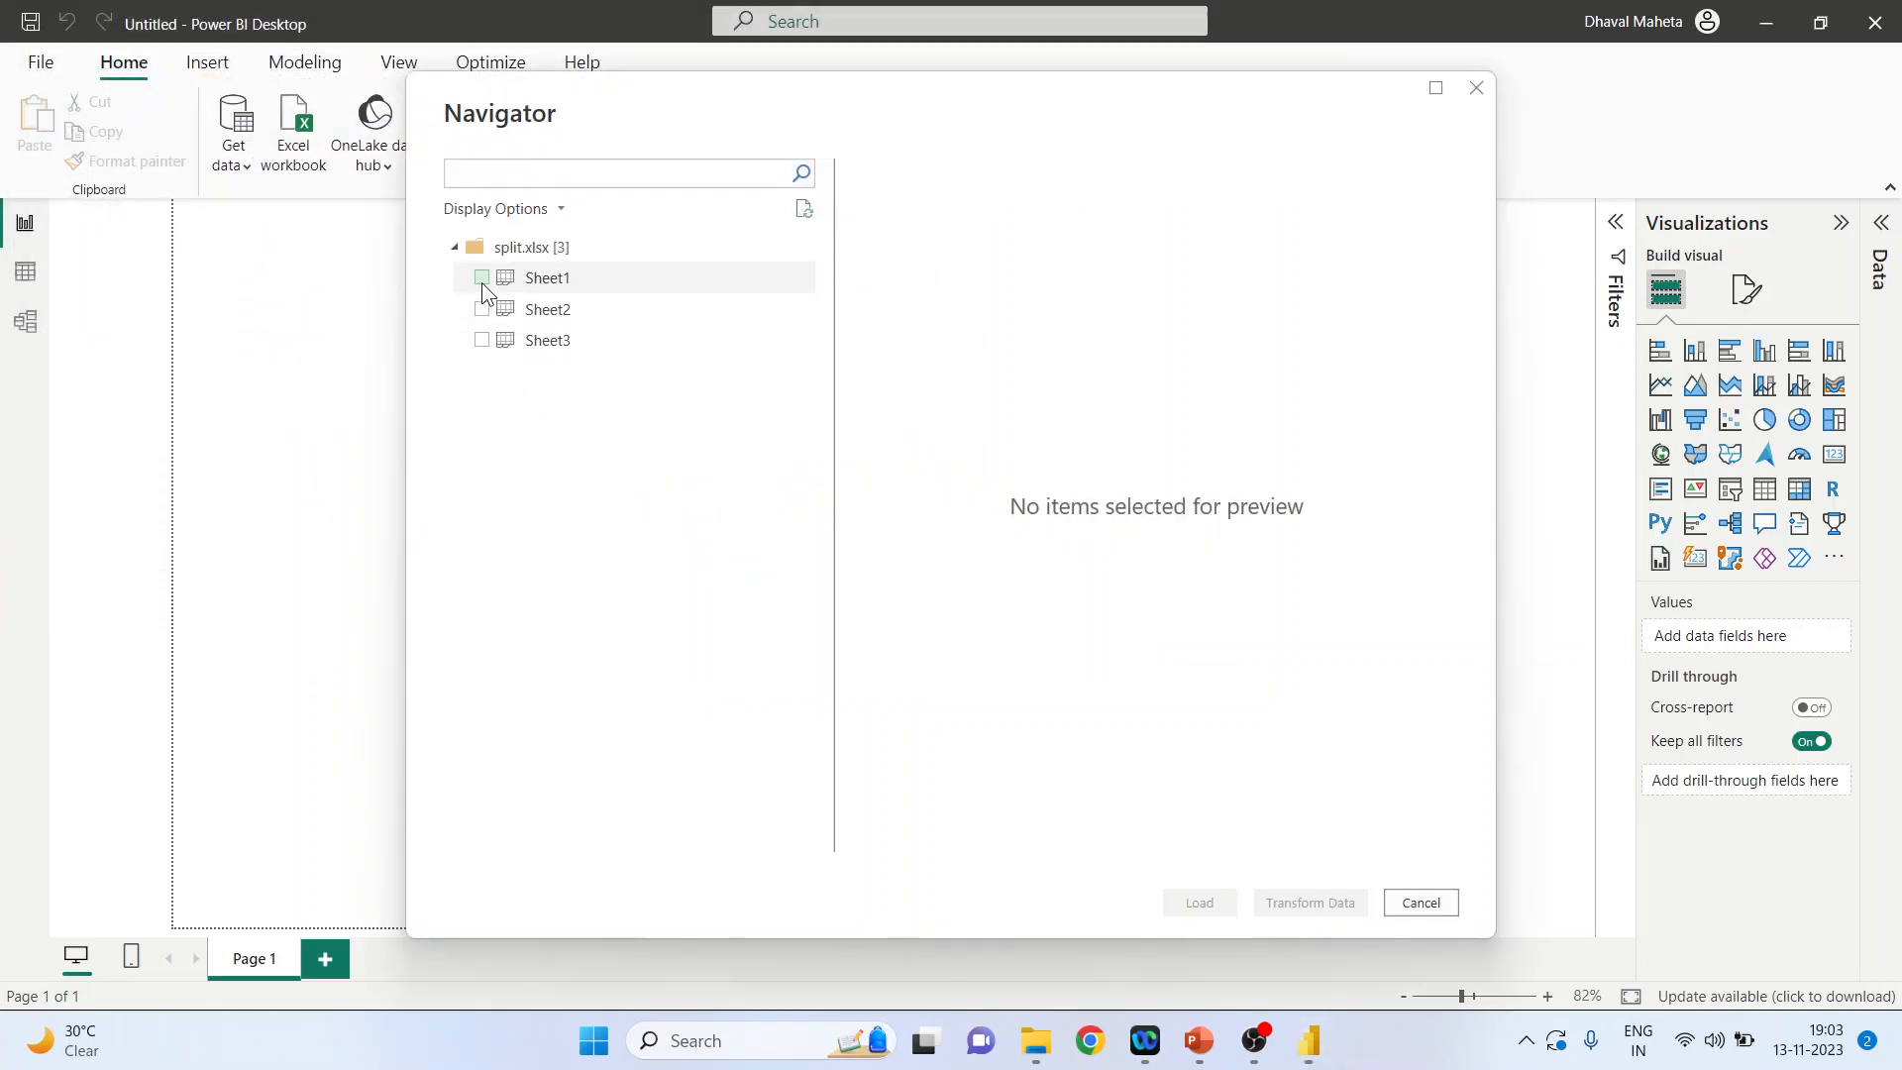
# Select Sheet1 and send its Location and Profit table to Power Query Editor via Transform Data
pyautogui.click(479, 278)
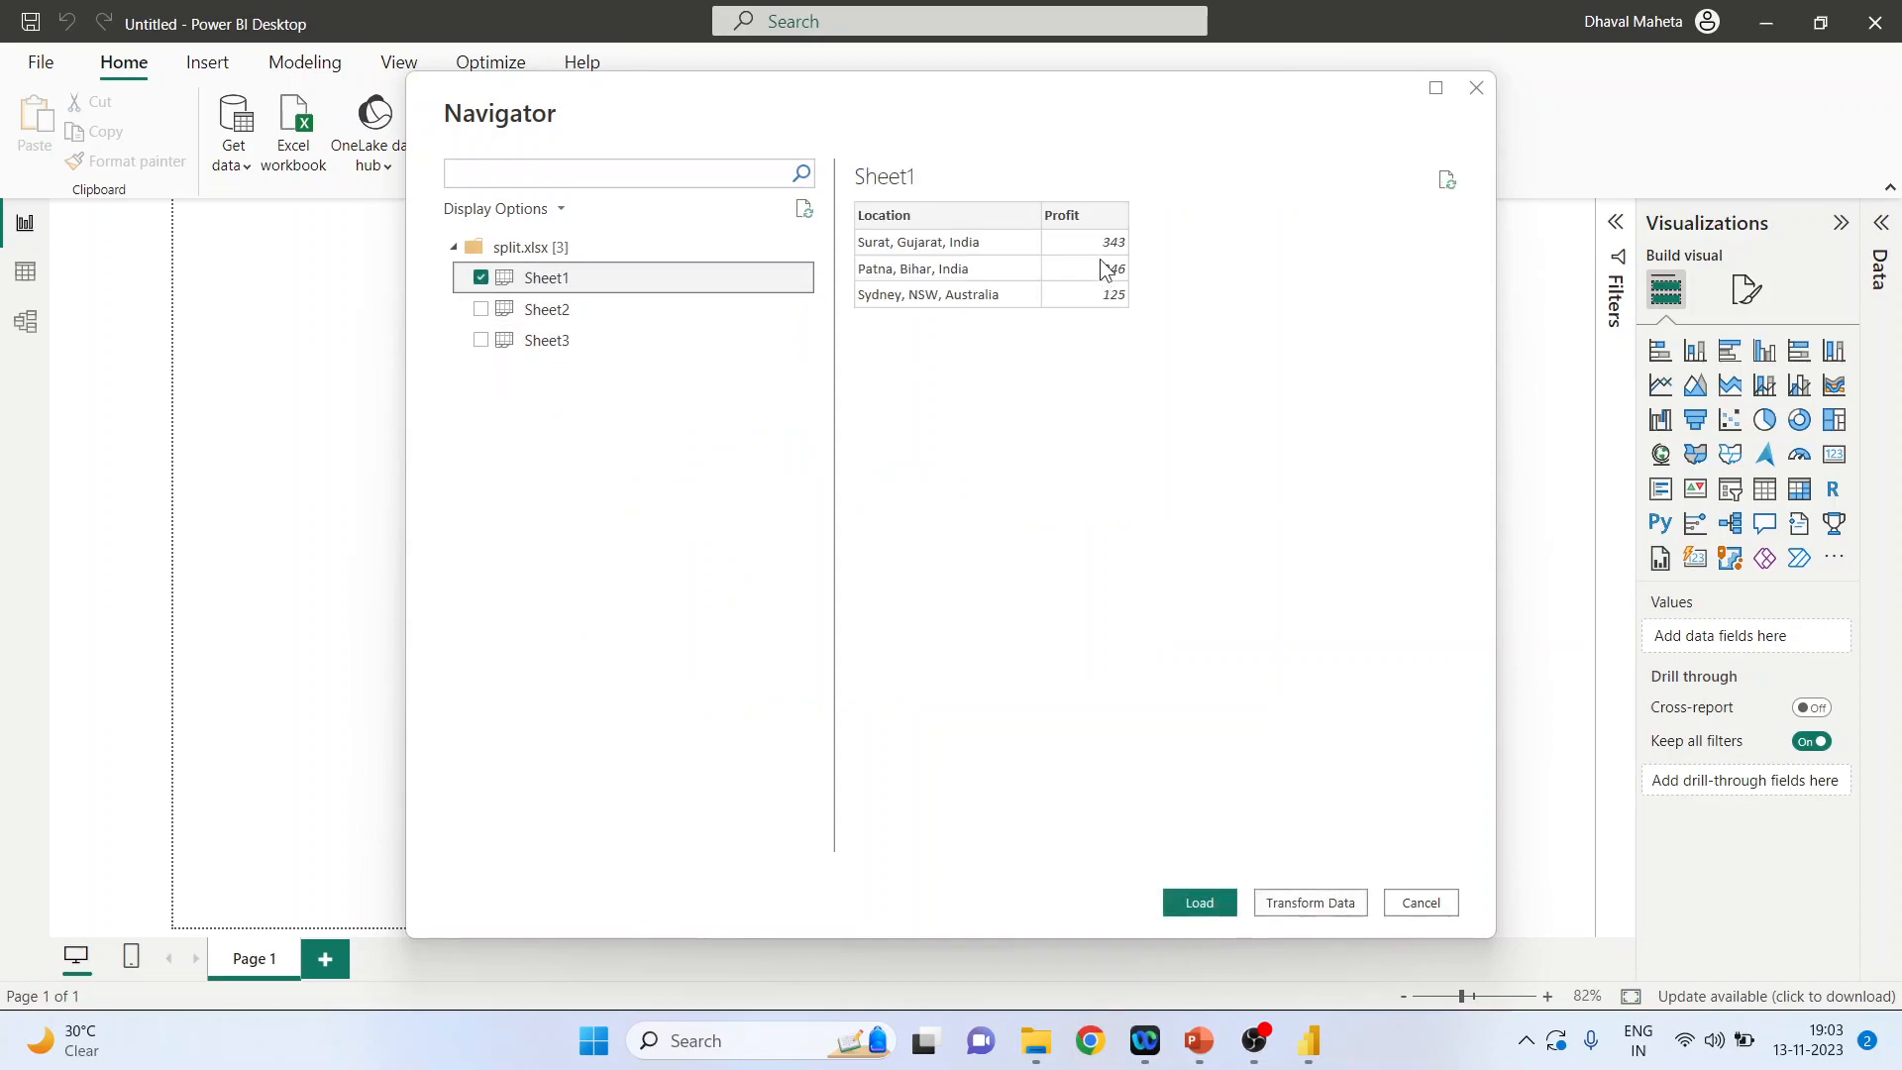
pyautogui.moveTo(943, 234)
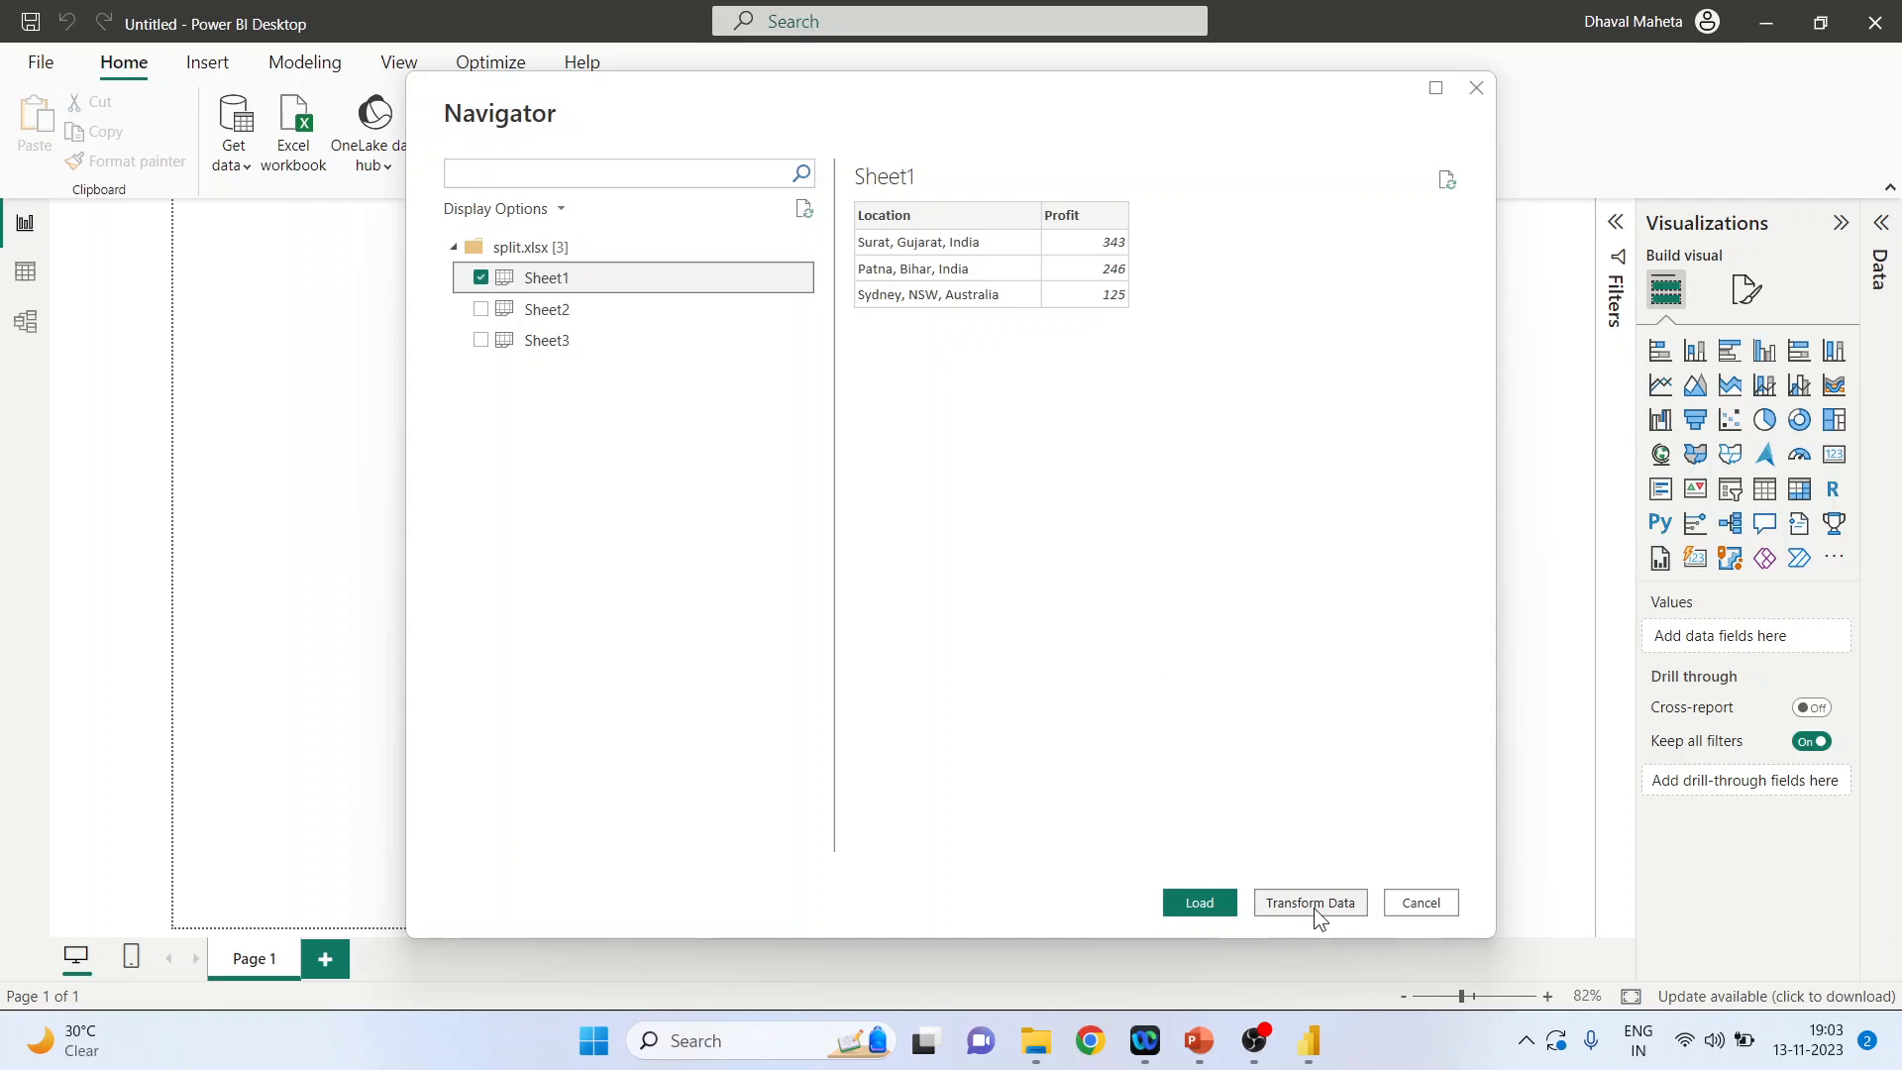
pyautogui.click(1312, 904)
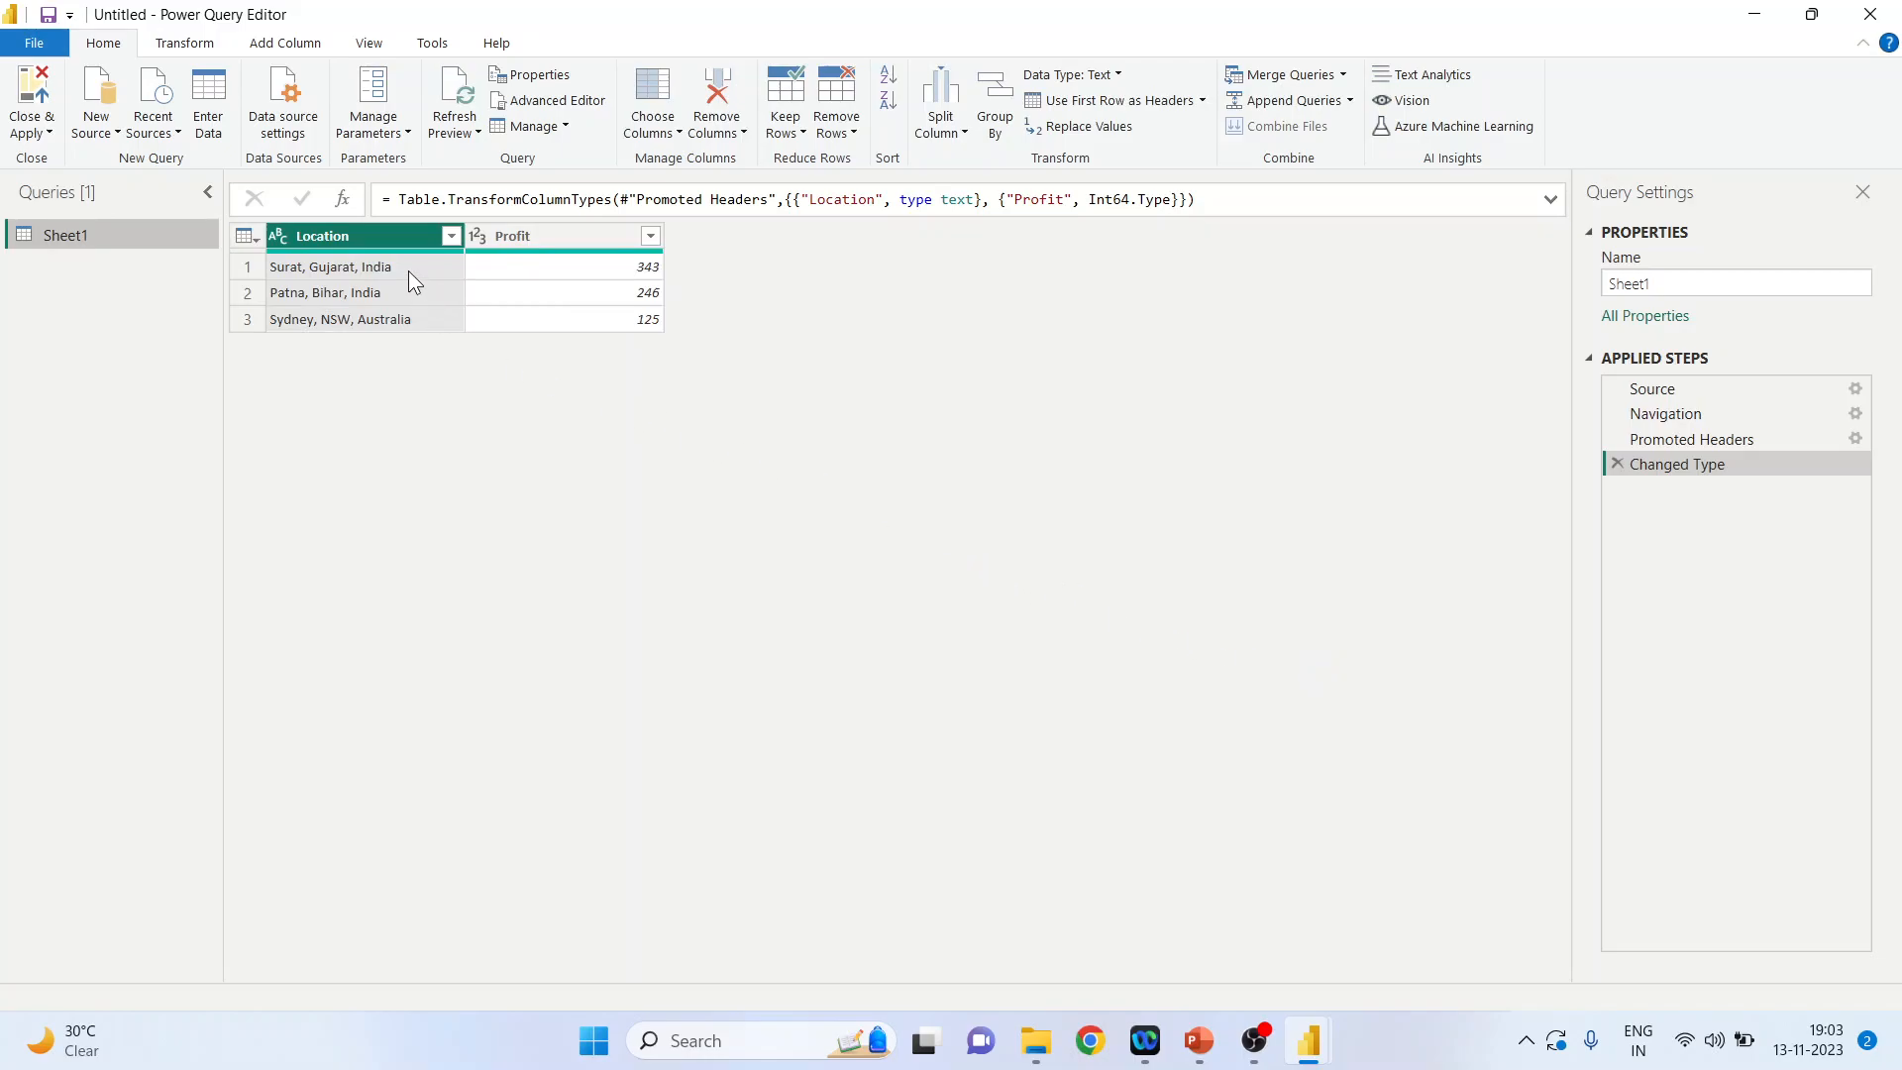
# From the first Location cell, start Column From Examples under Add Column
pyautogui.click(347, 266)
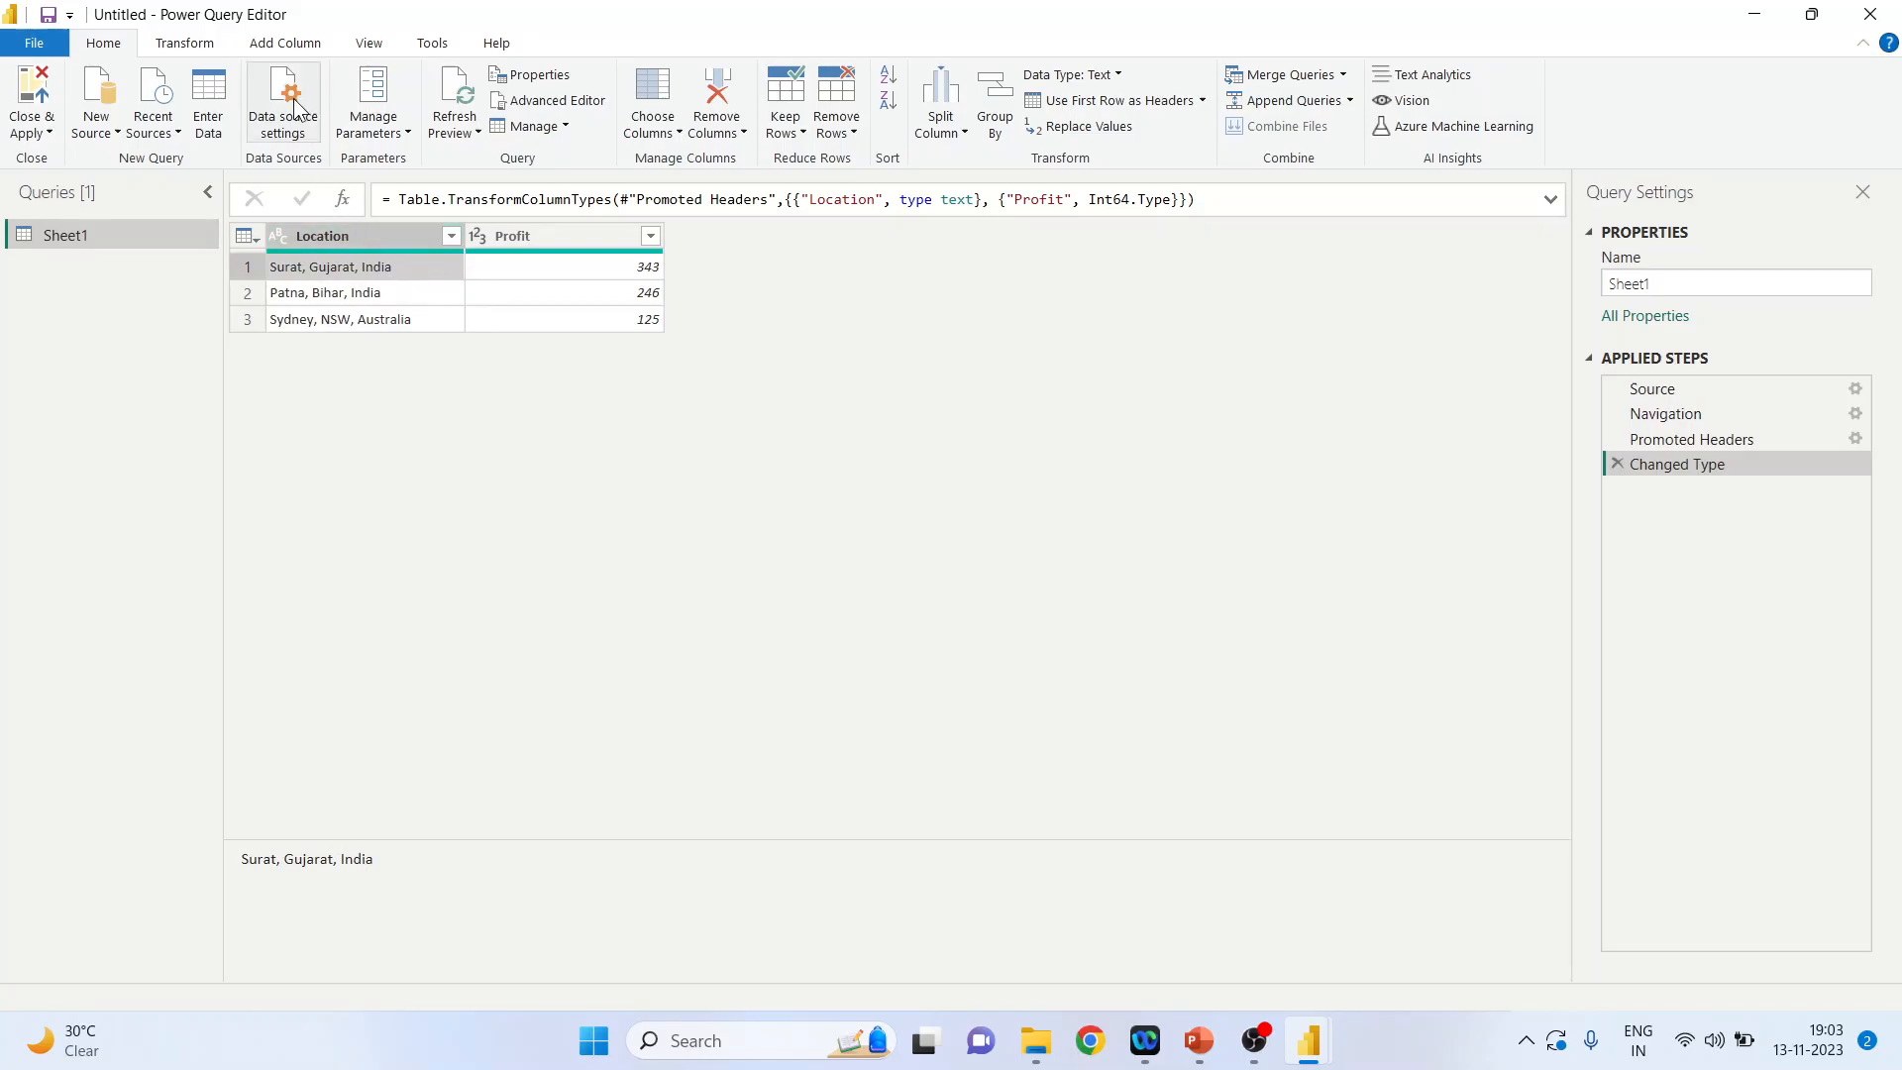
pyautogui.click(285, 44)
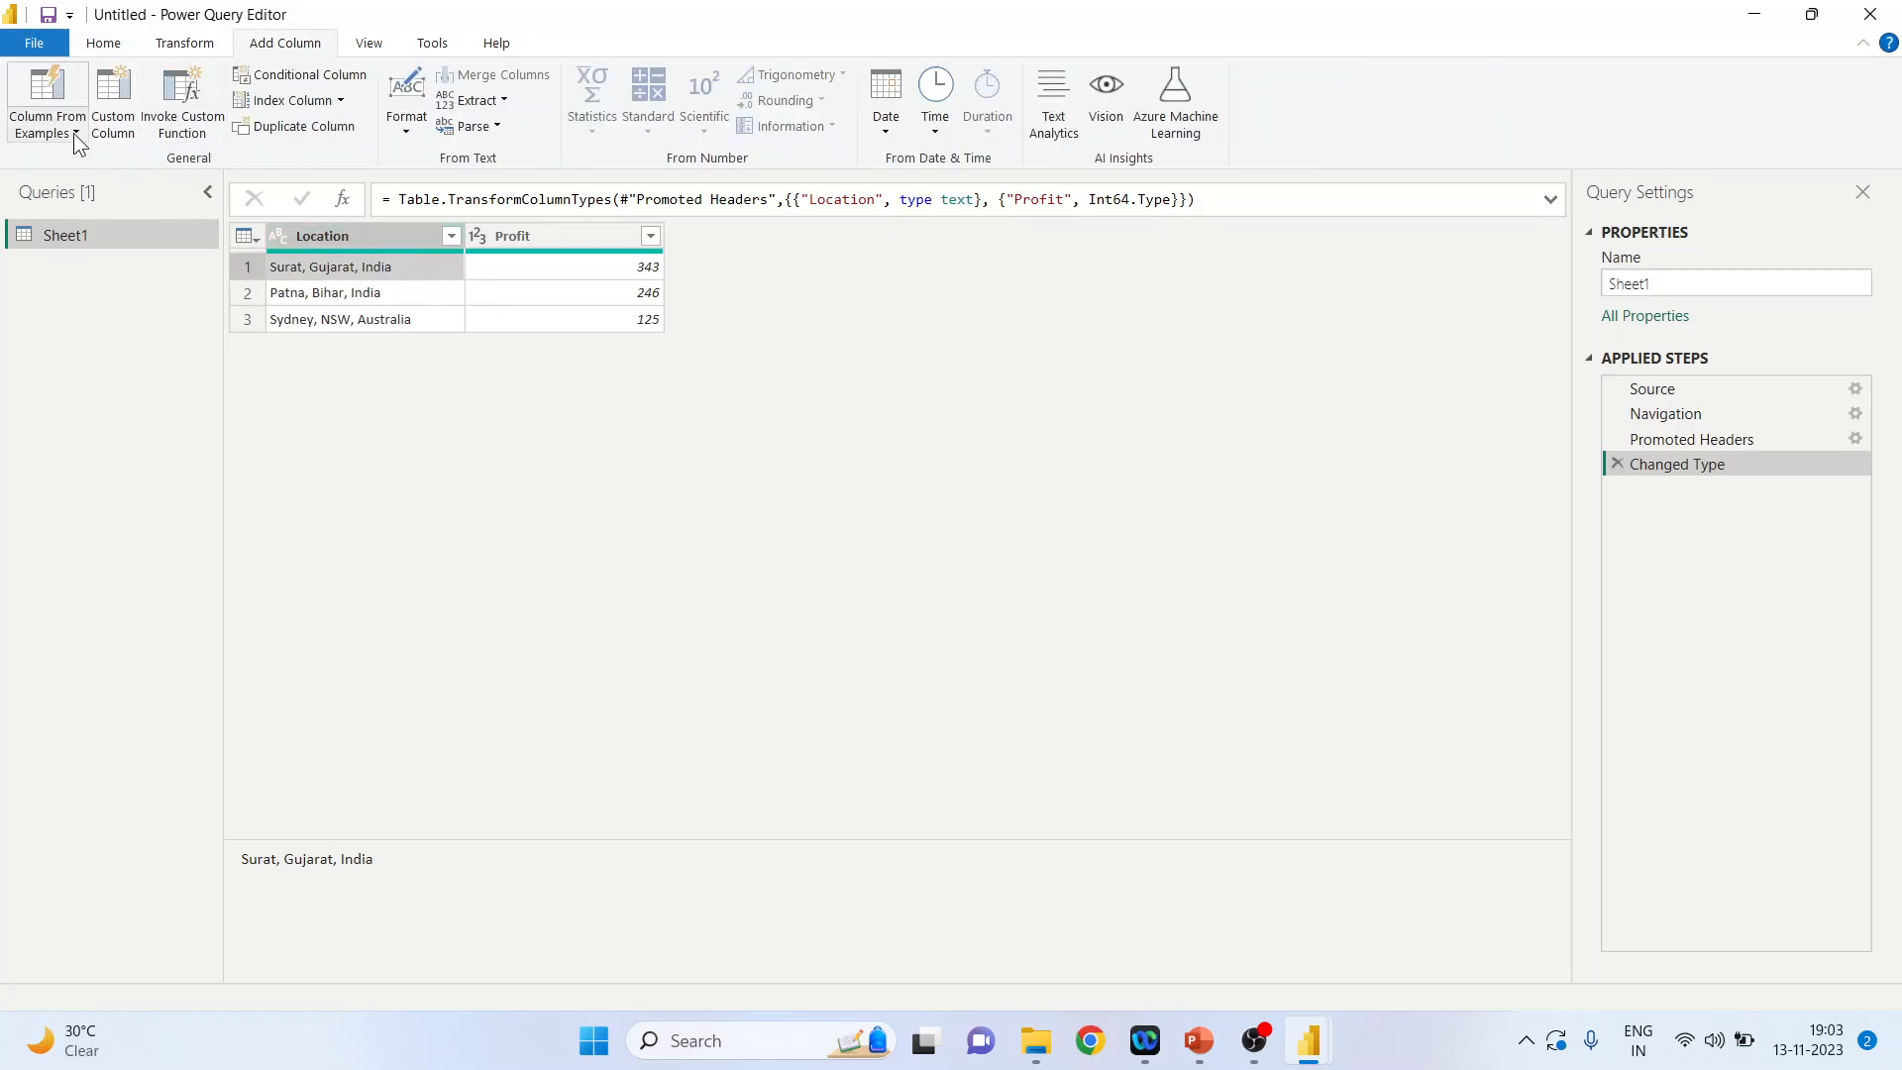
pyautogui.click(42, 83)
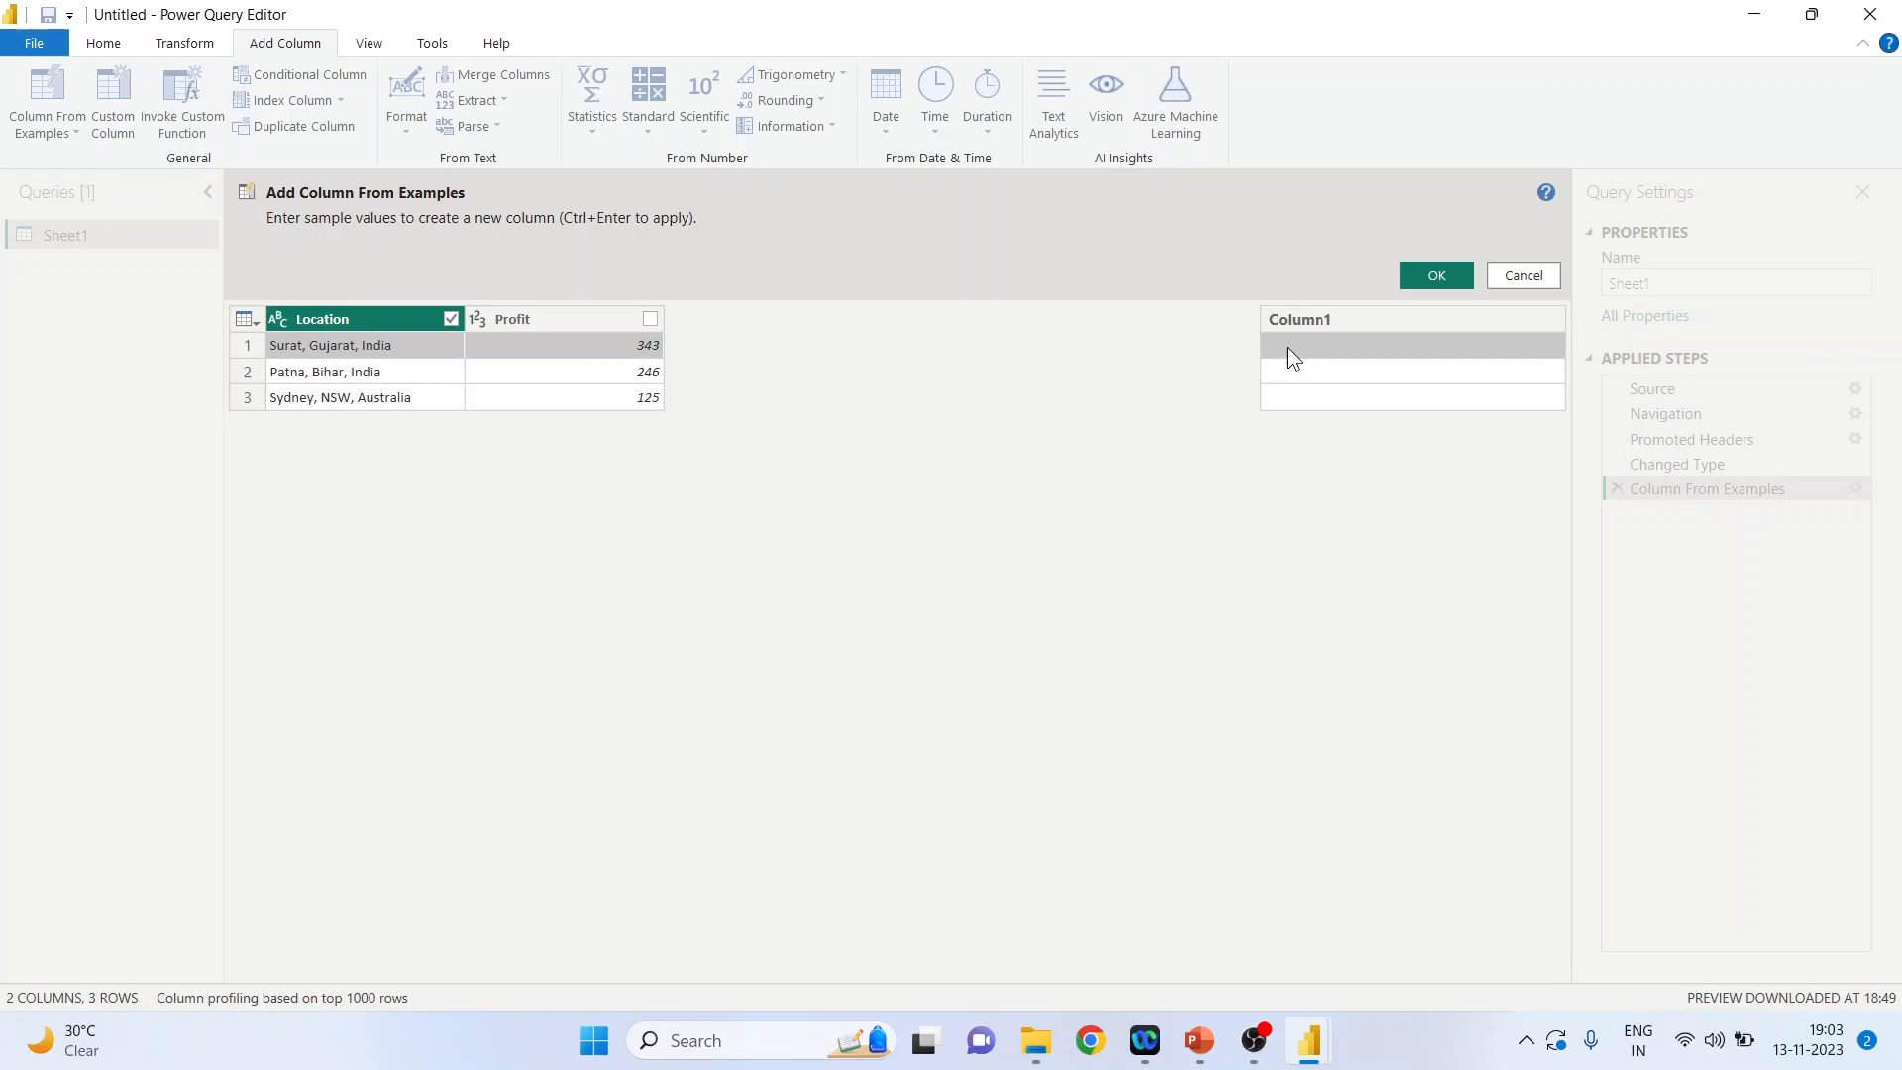
# Enter the example 'Surat, Gujarat, India, 343 crores' and confirm the new Merged column
pyautogui.write('Surat,')
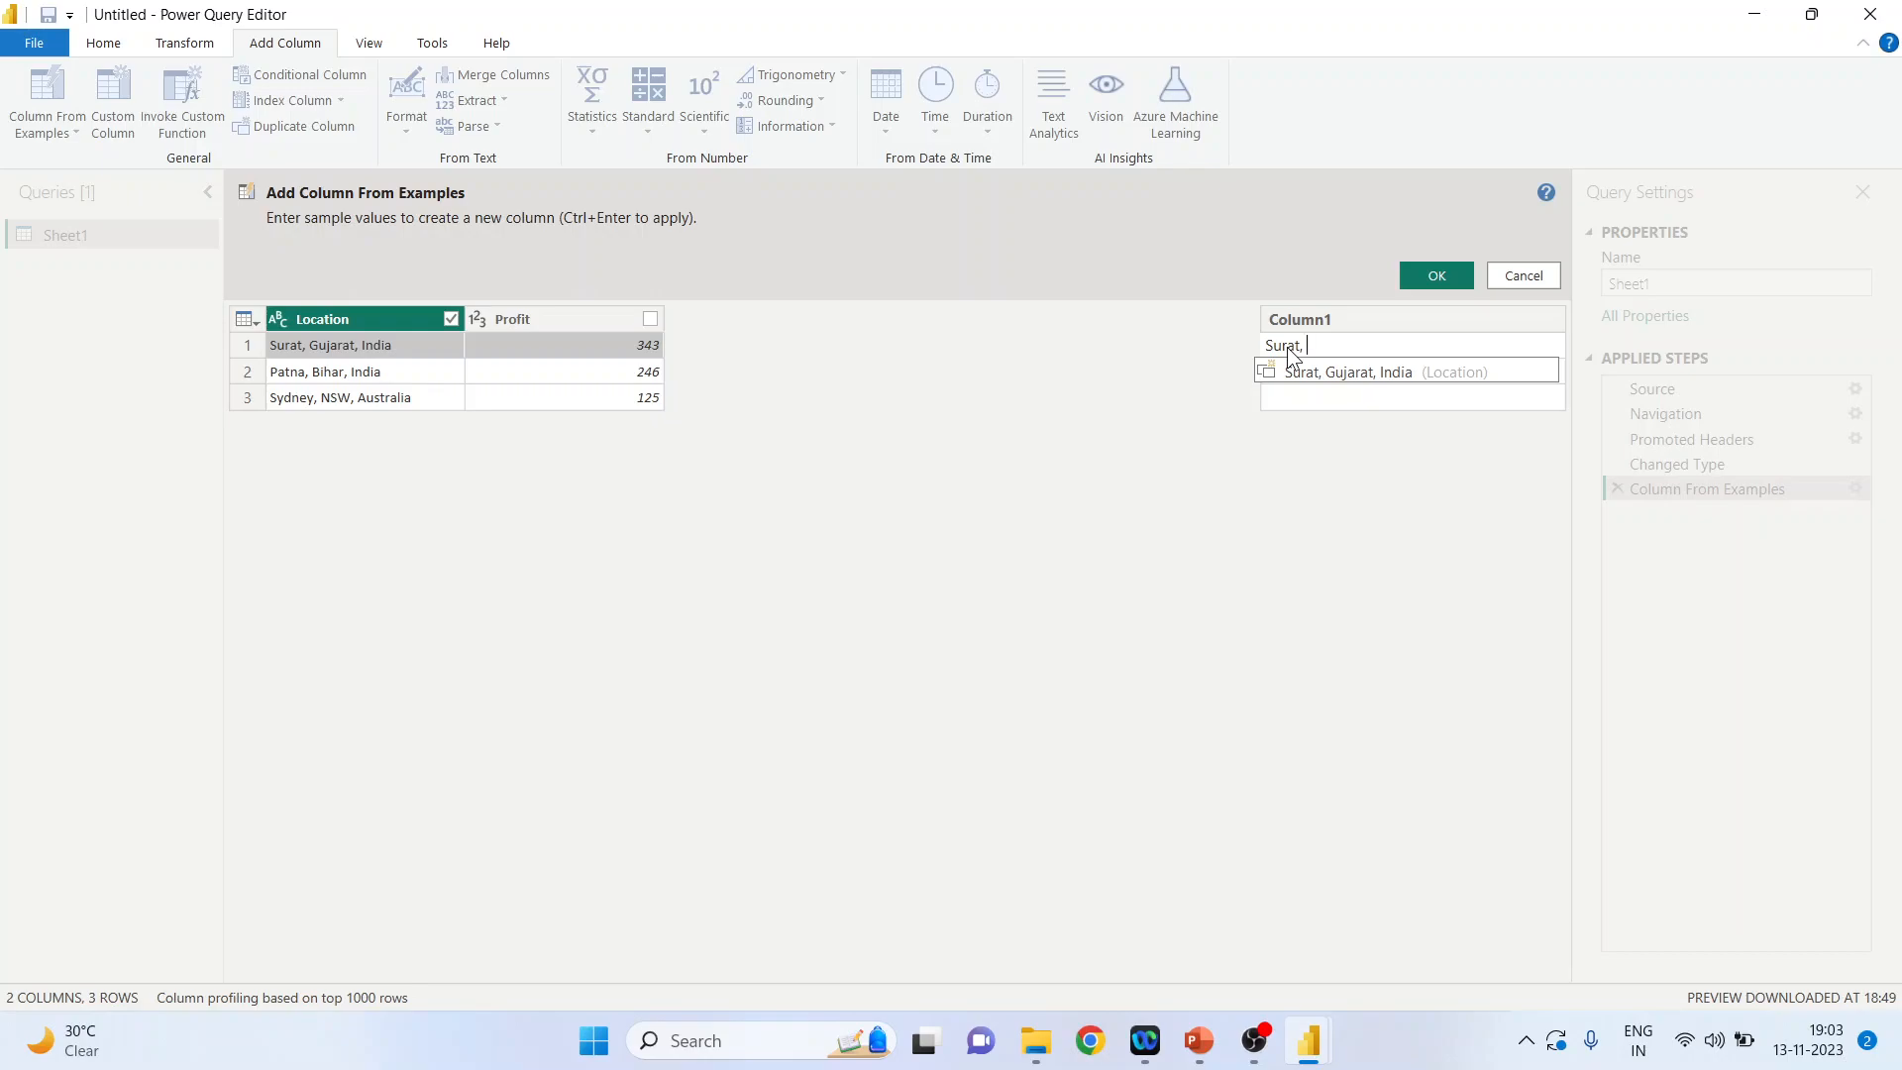
pyautogui.write('Gujar')
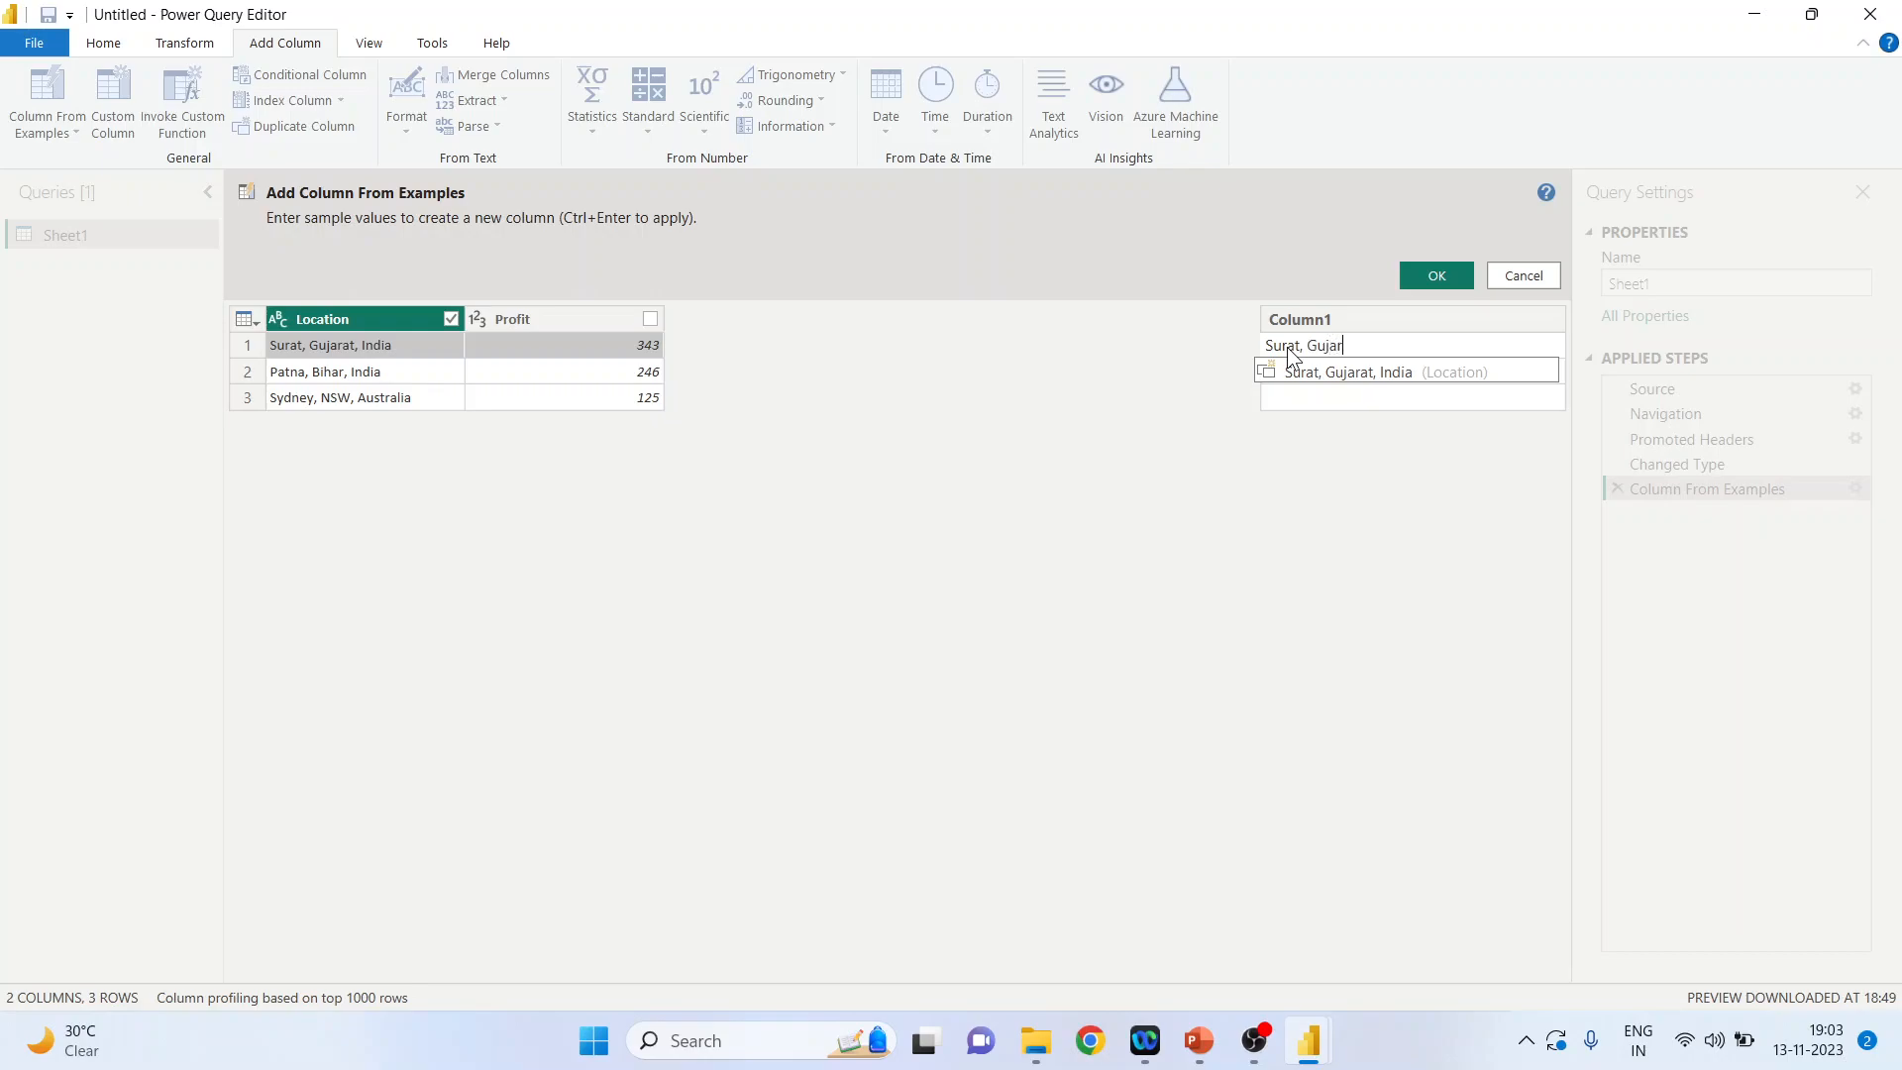
pyautogui.write('at, India,')
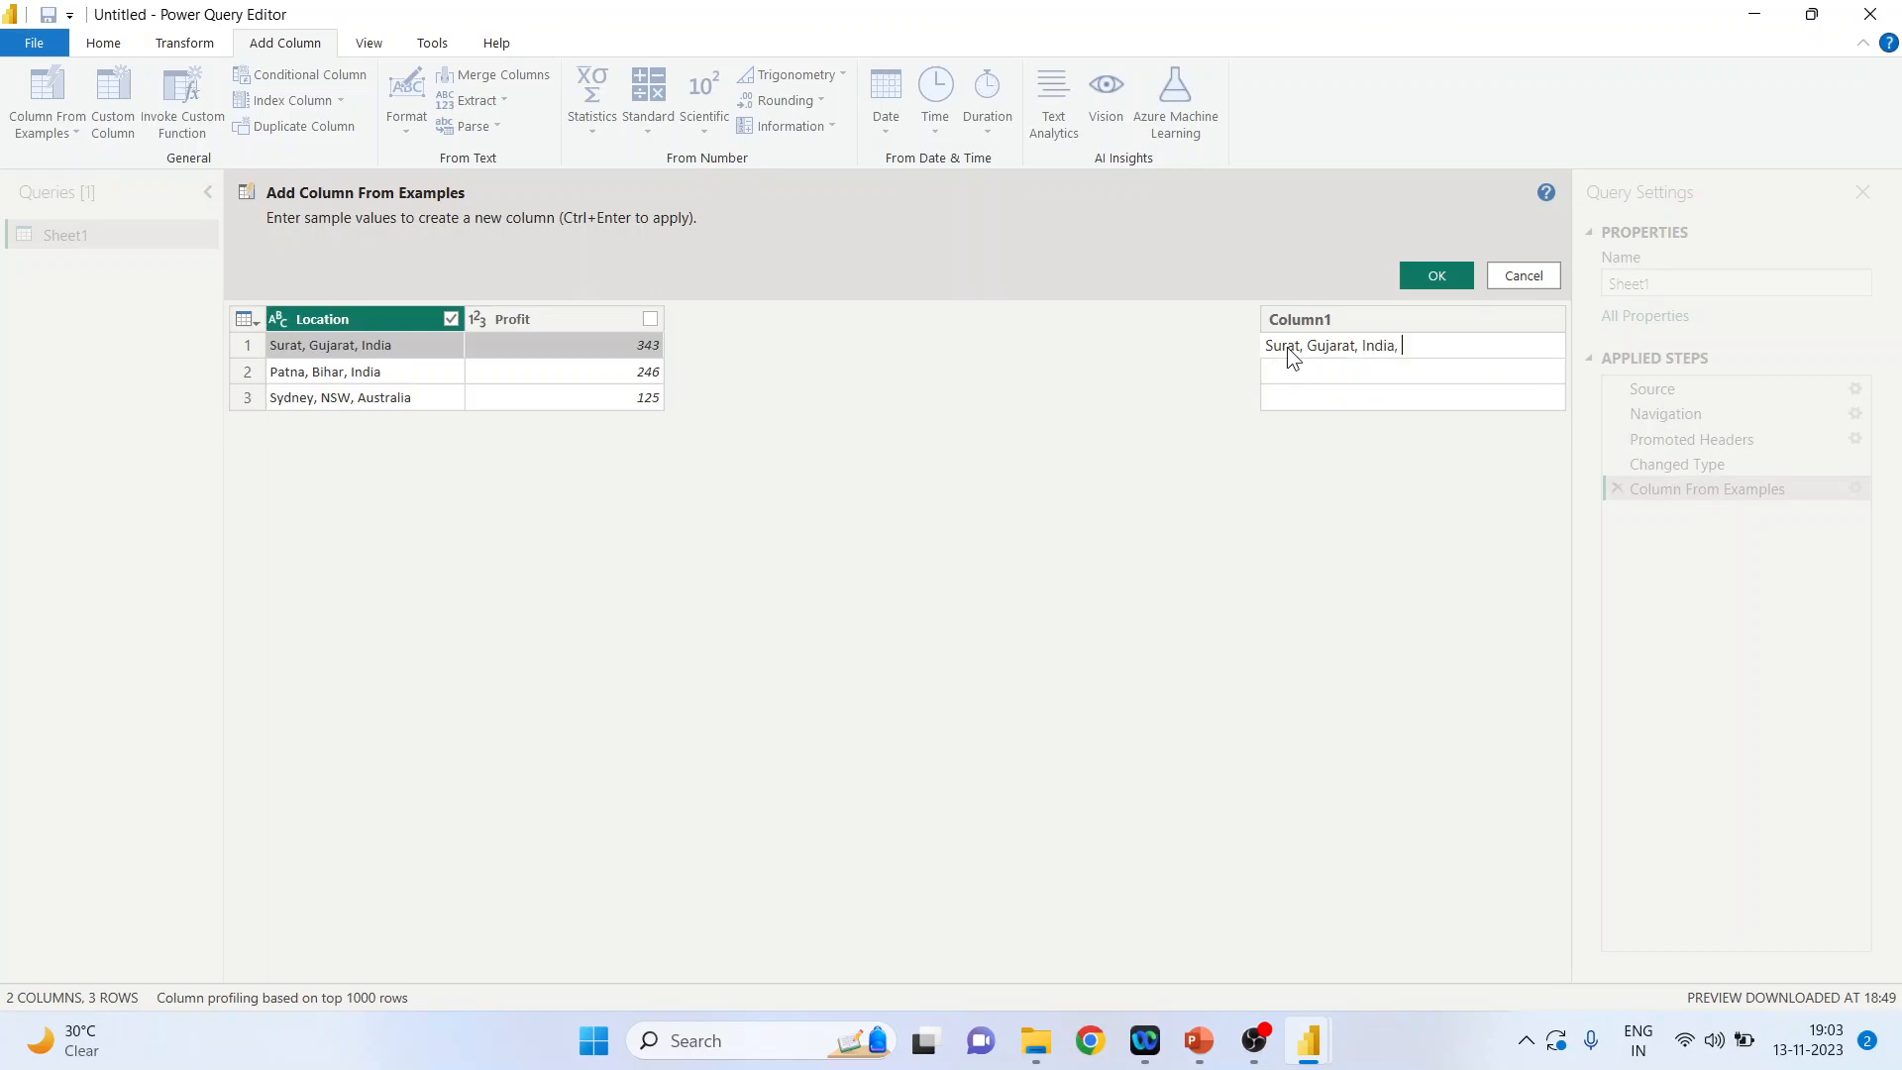
pyautogui.write('343')
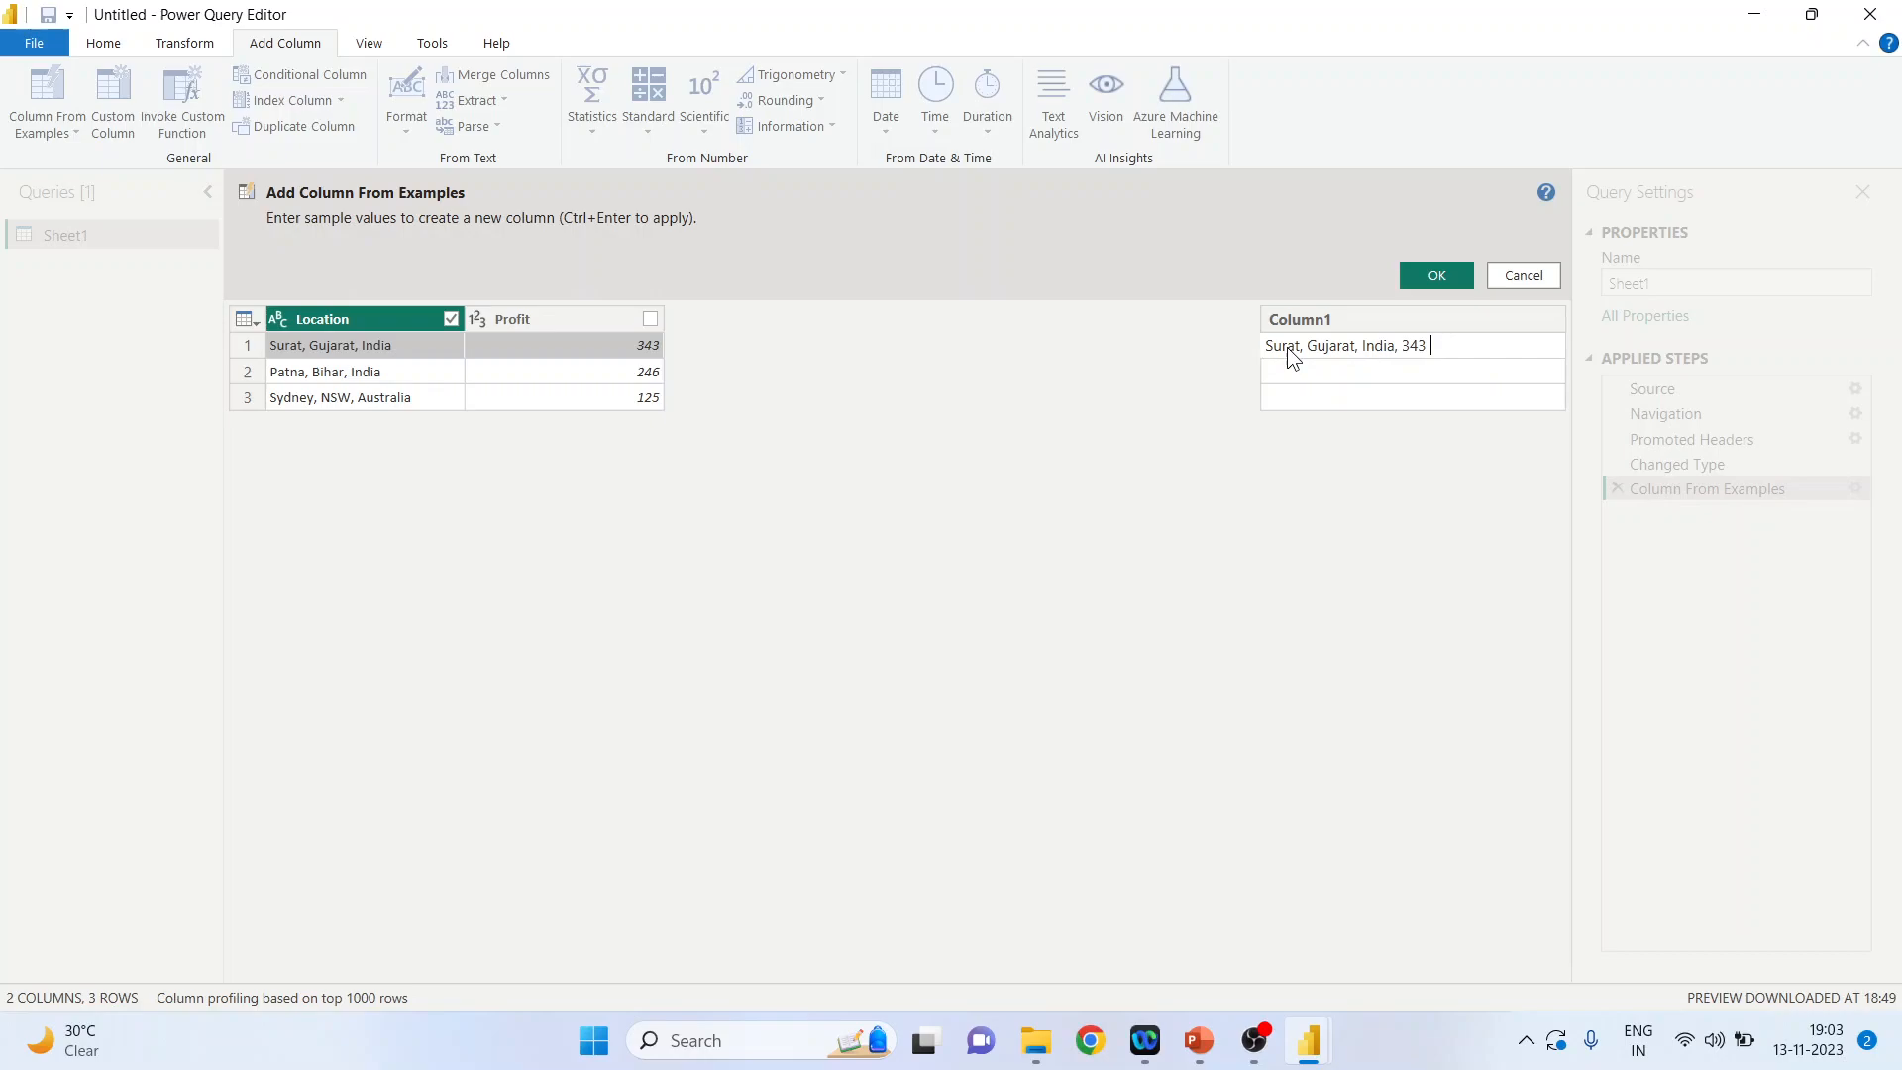
pyautogui.write('cror')
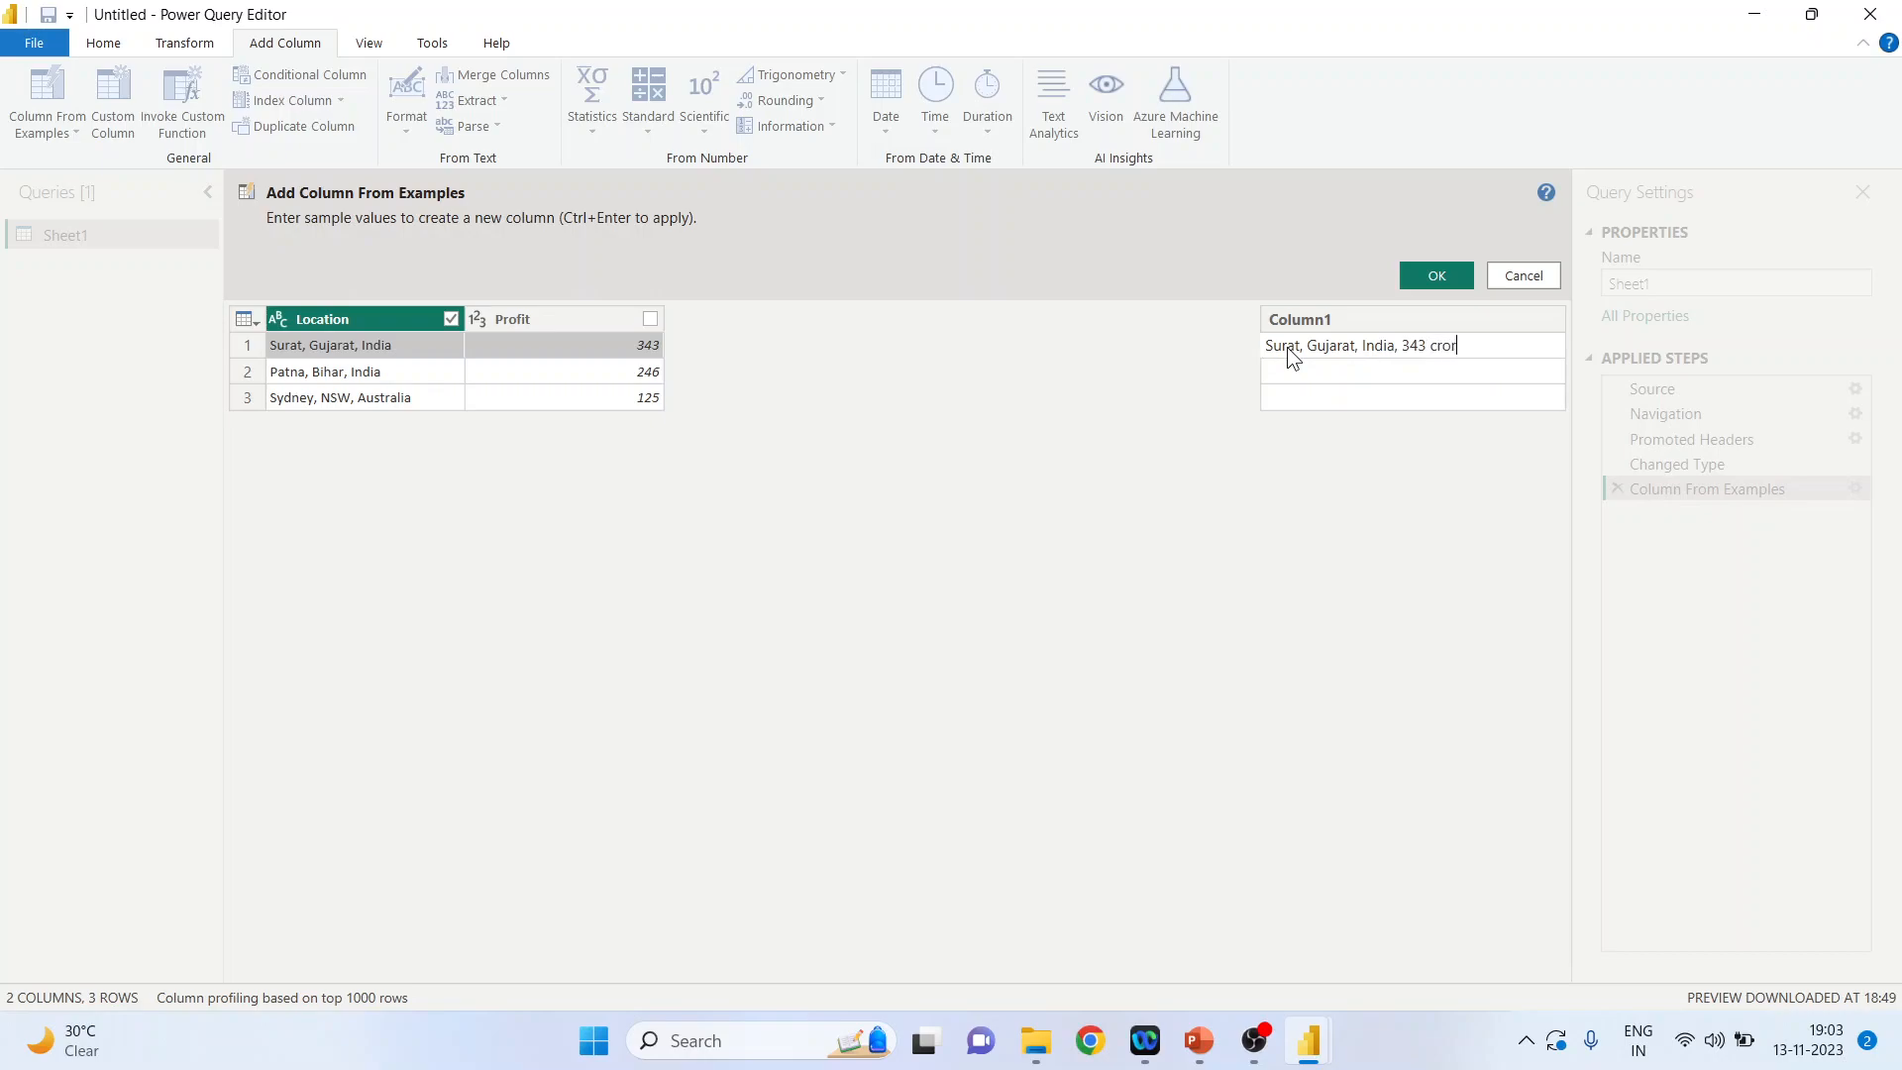
pyautogui.write('es')
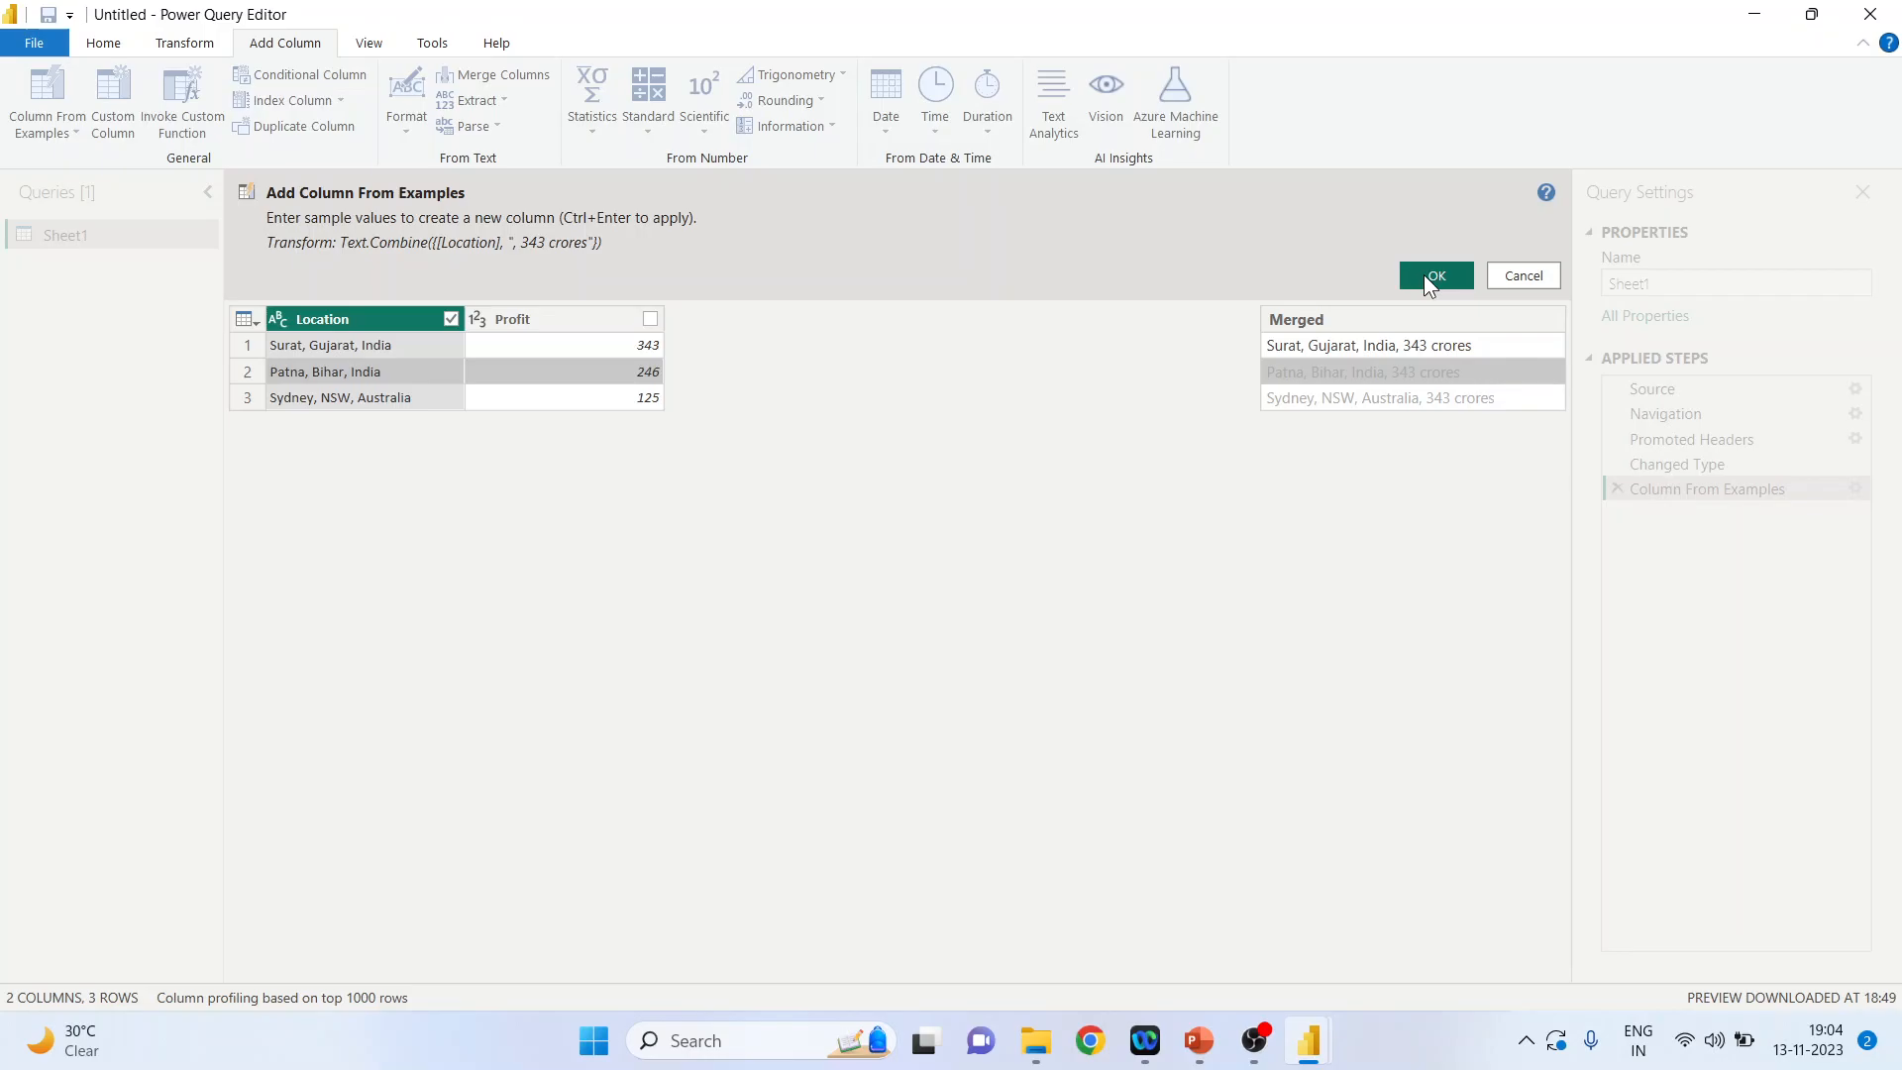
pyautogui.click(1437, 275)
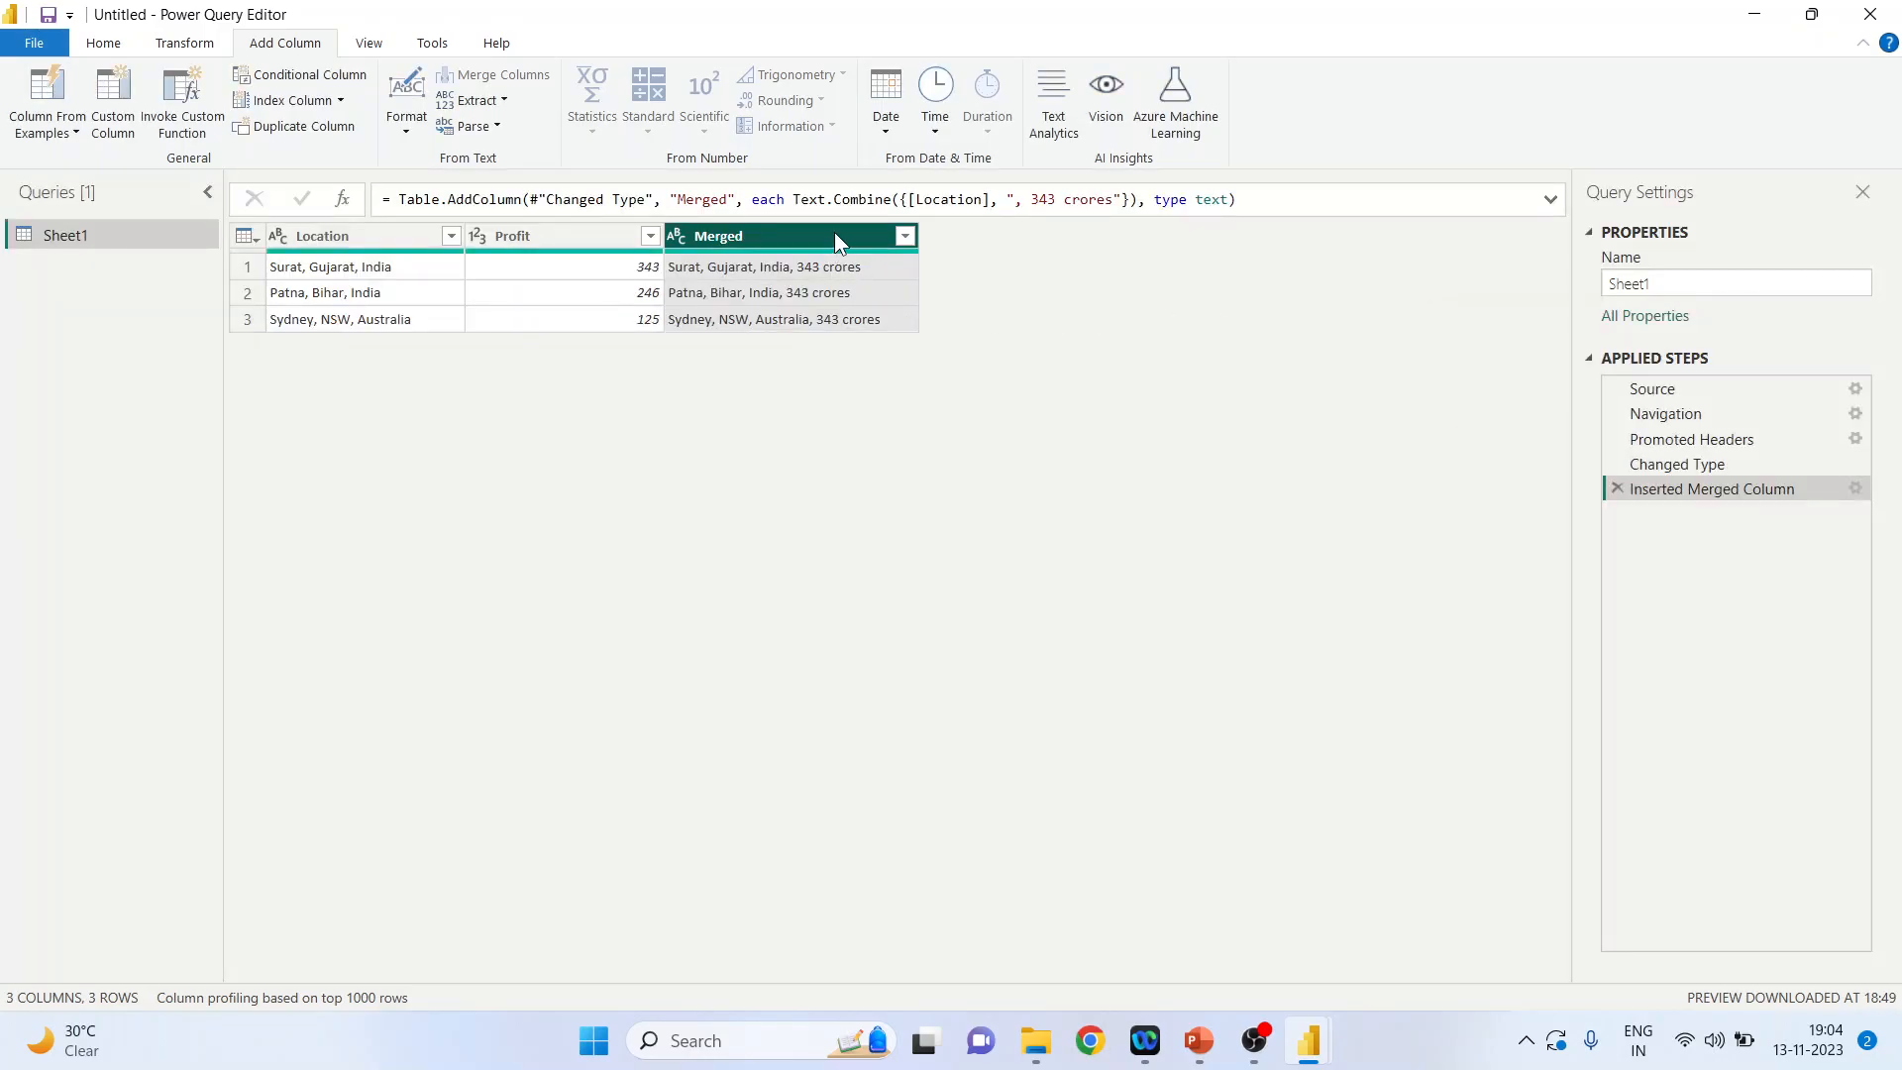
pyautogui.moveTo(721, 318)
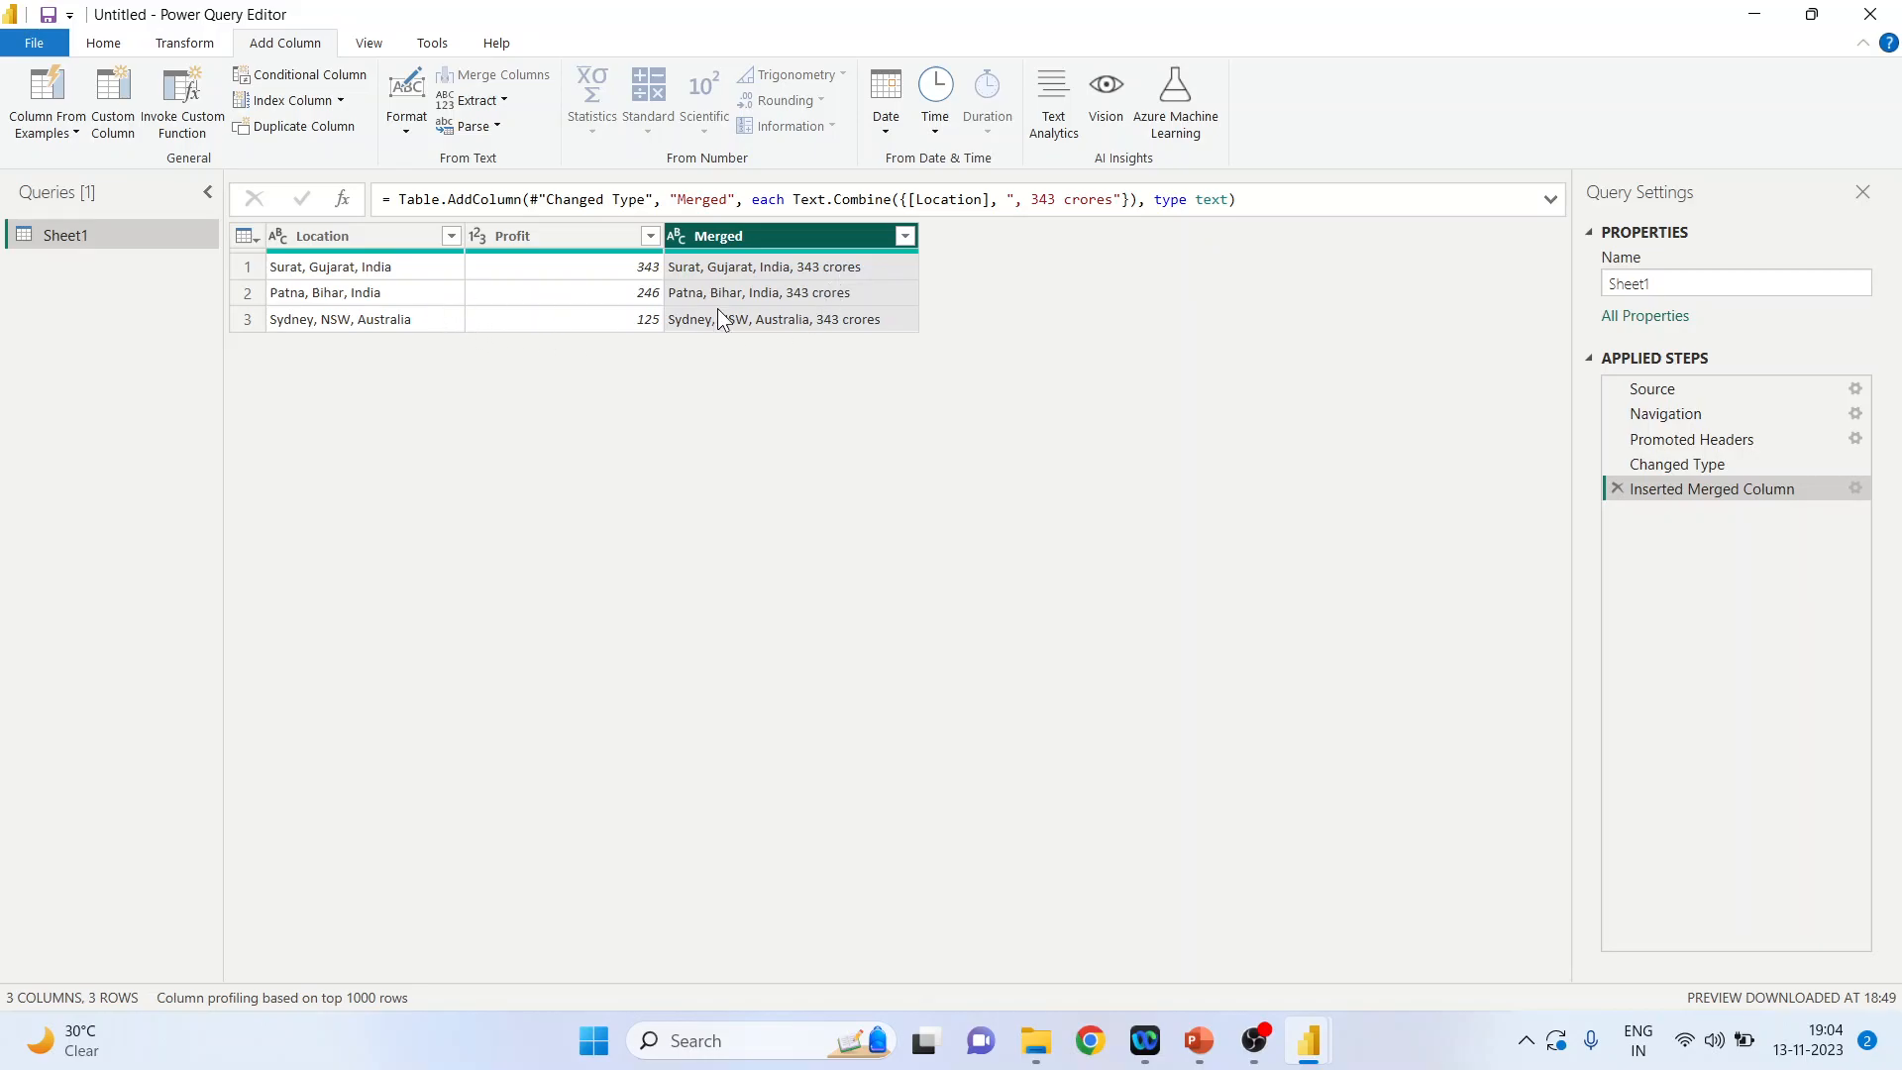
pyautogui.moveTo(868, 376)
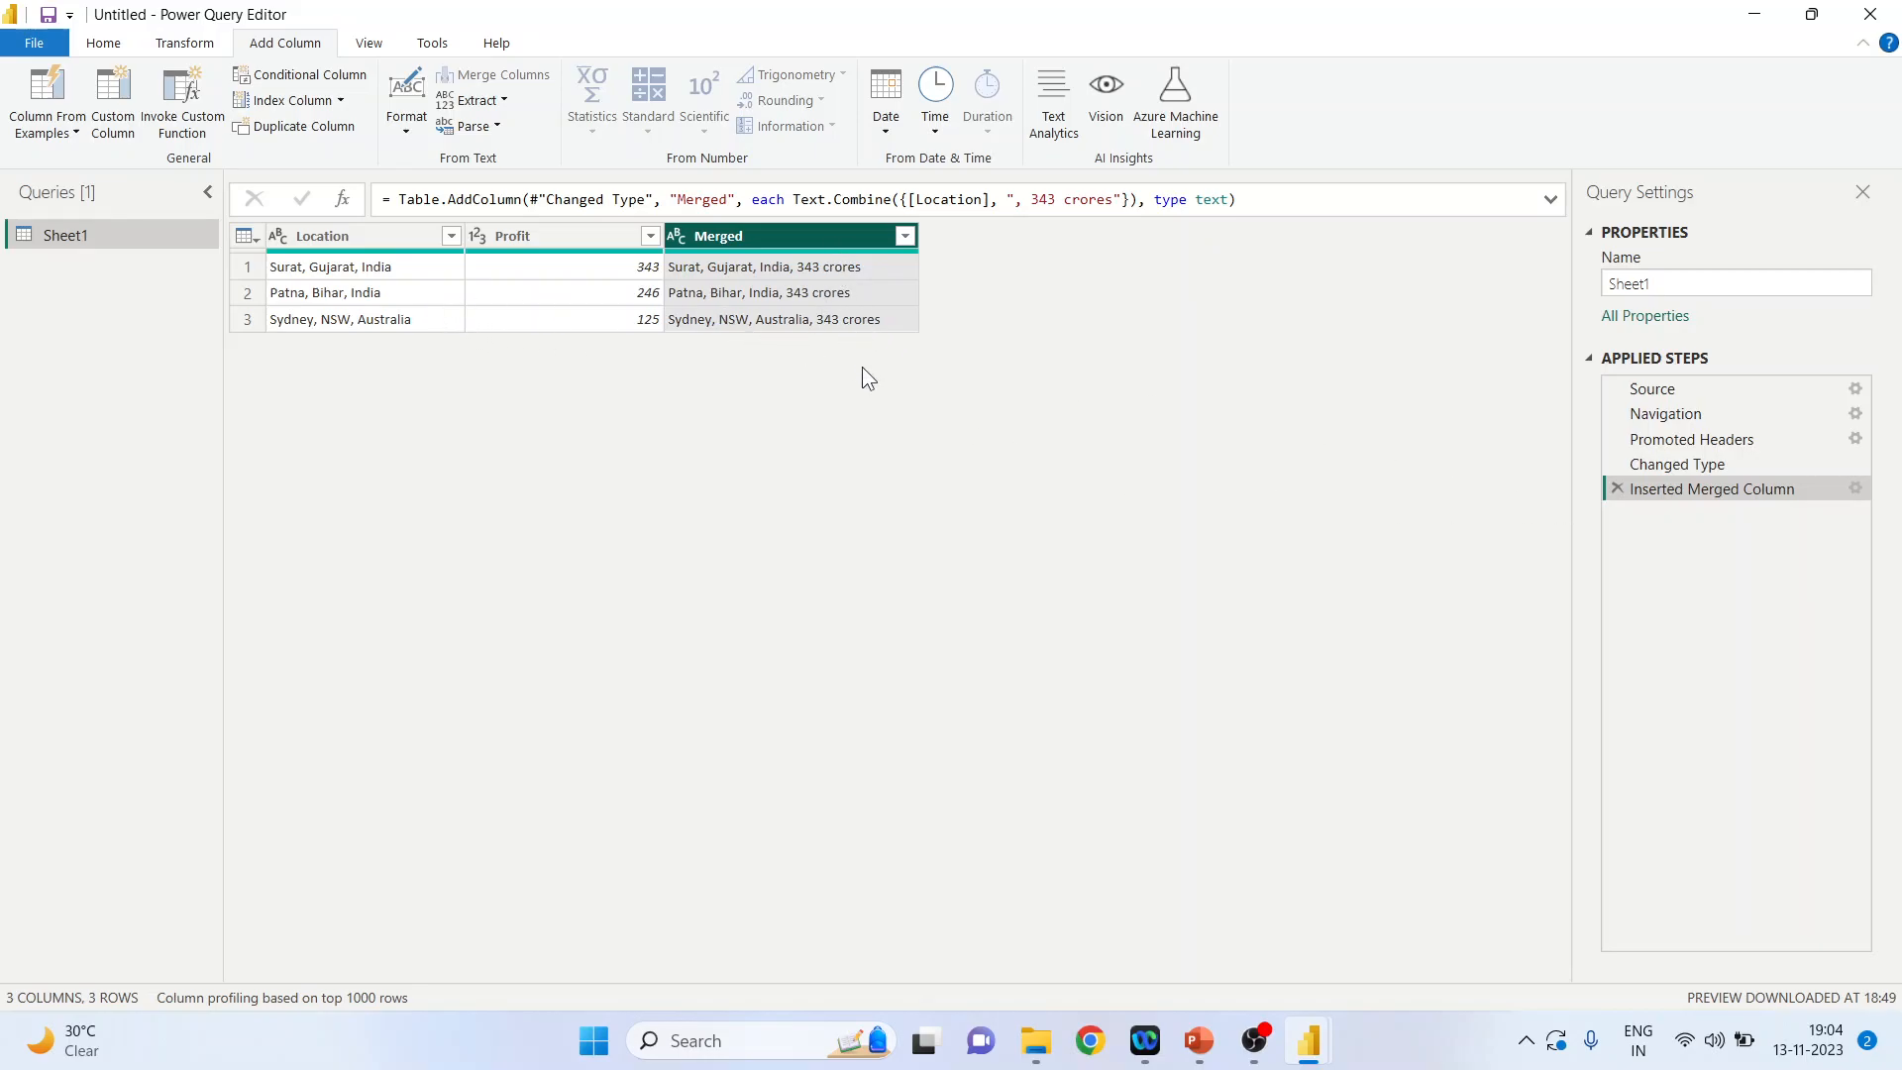
pyautogui.moveTo(1656, 492)
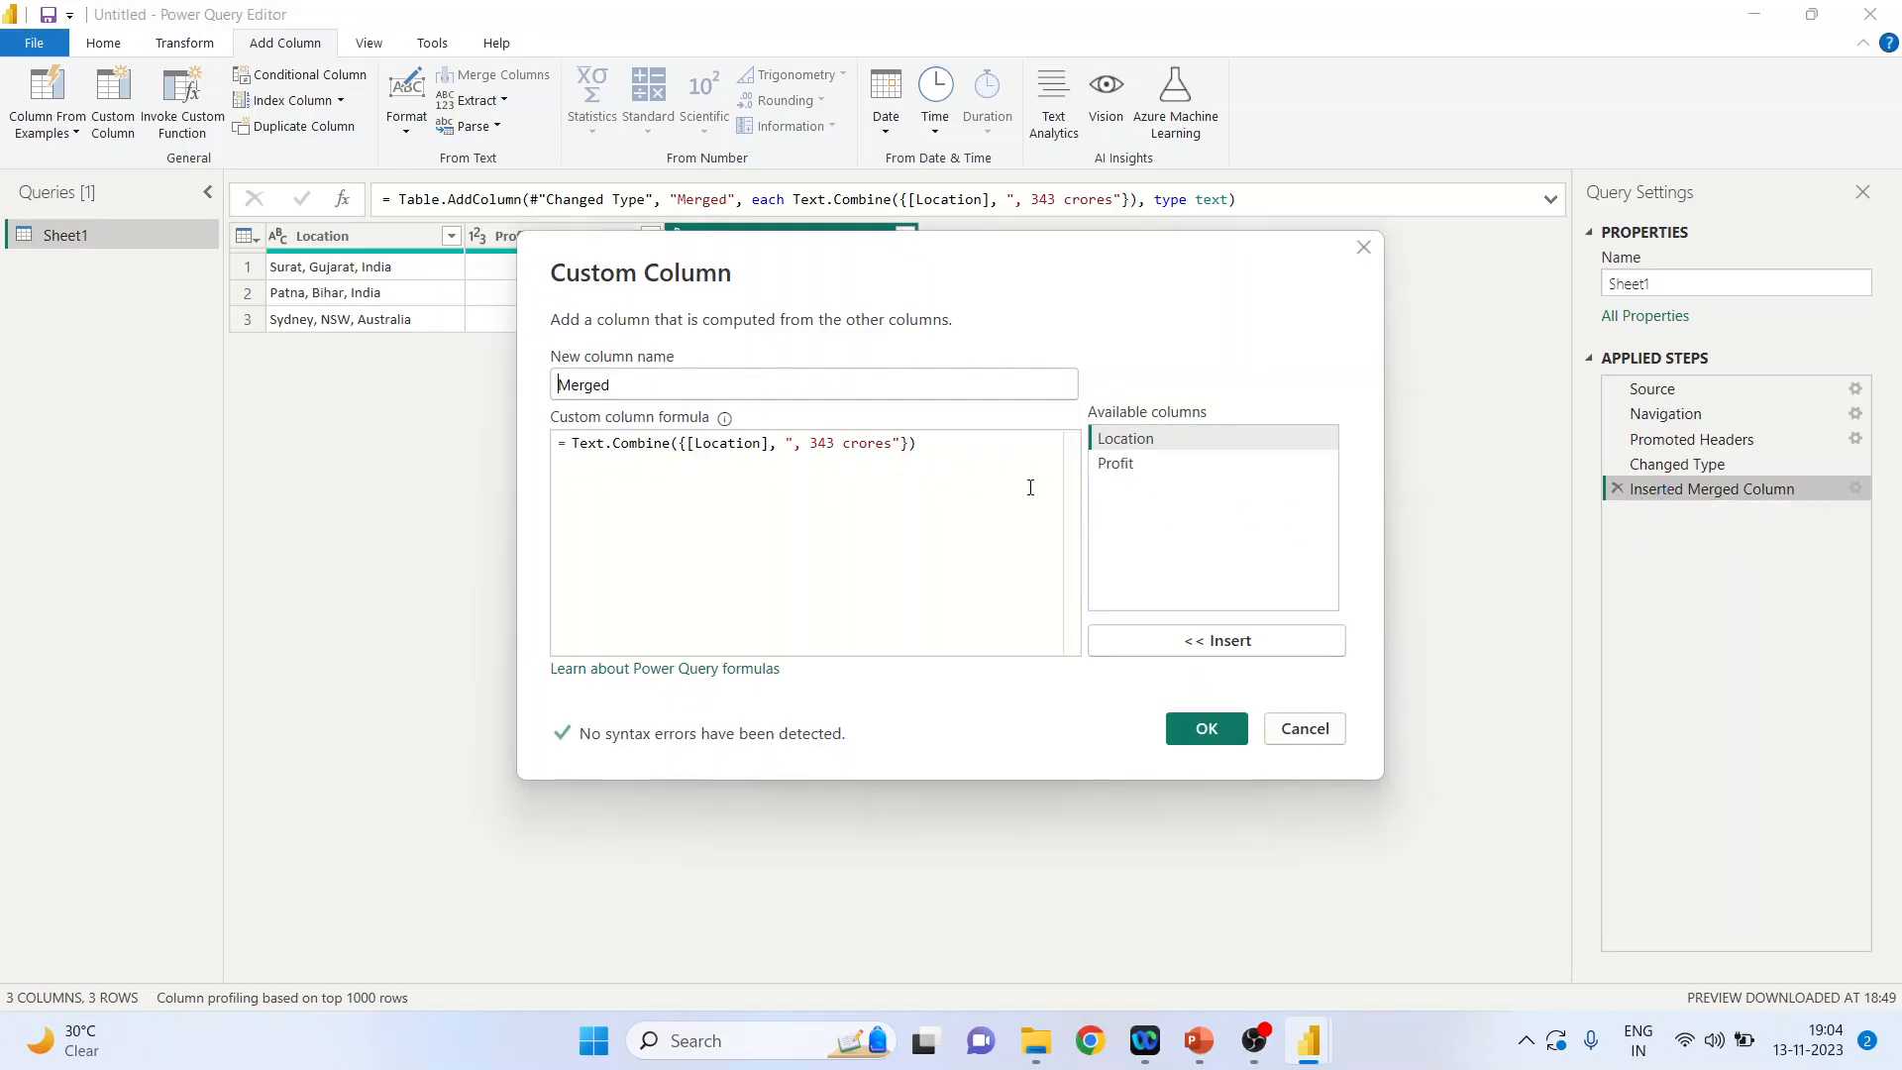
pyautogui.moveTo(1199, 1040)
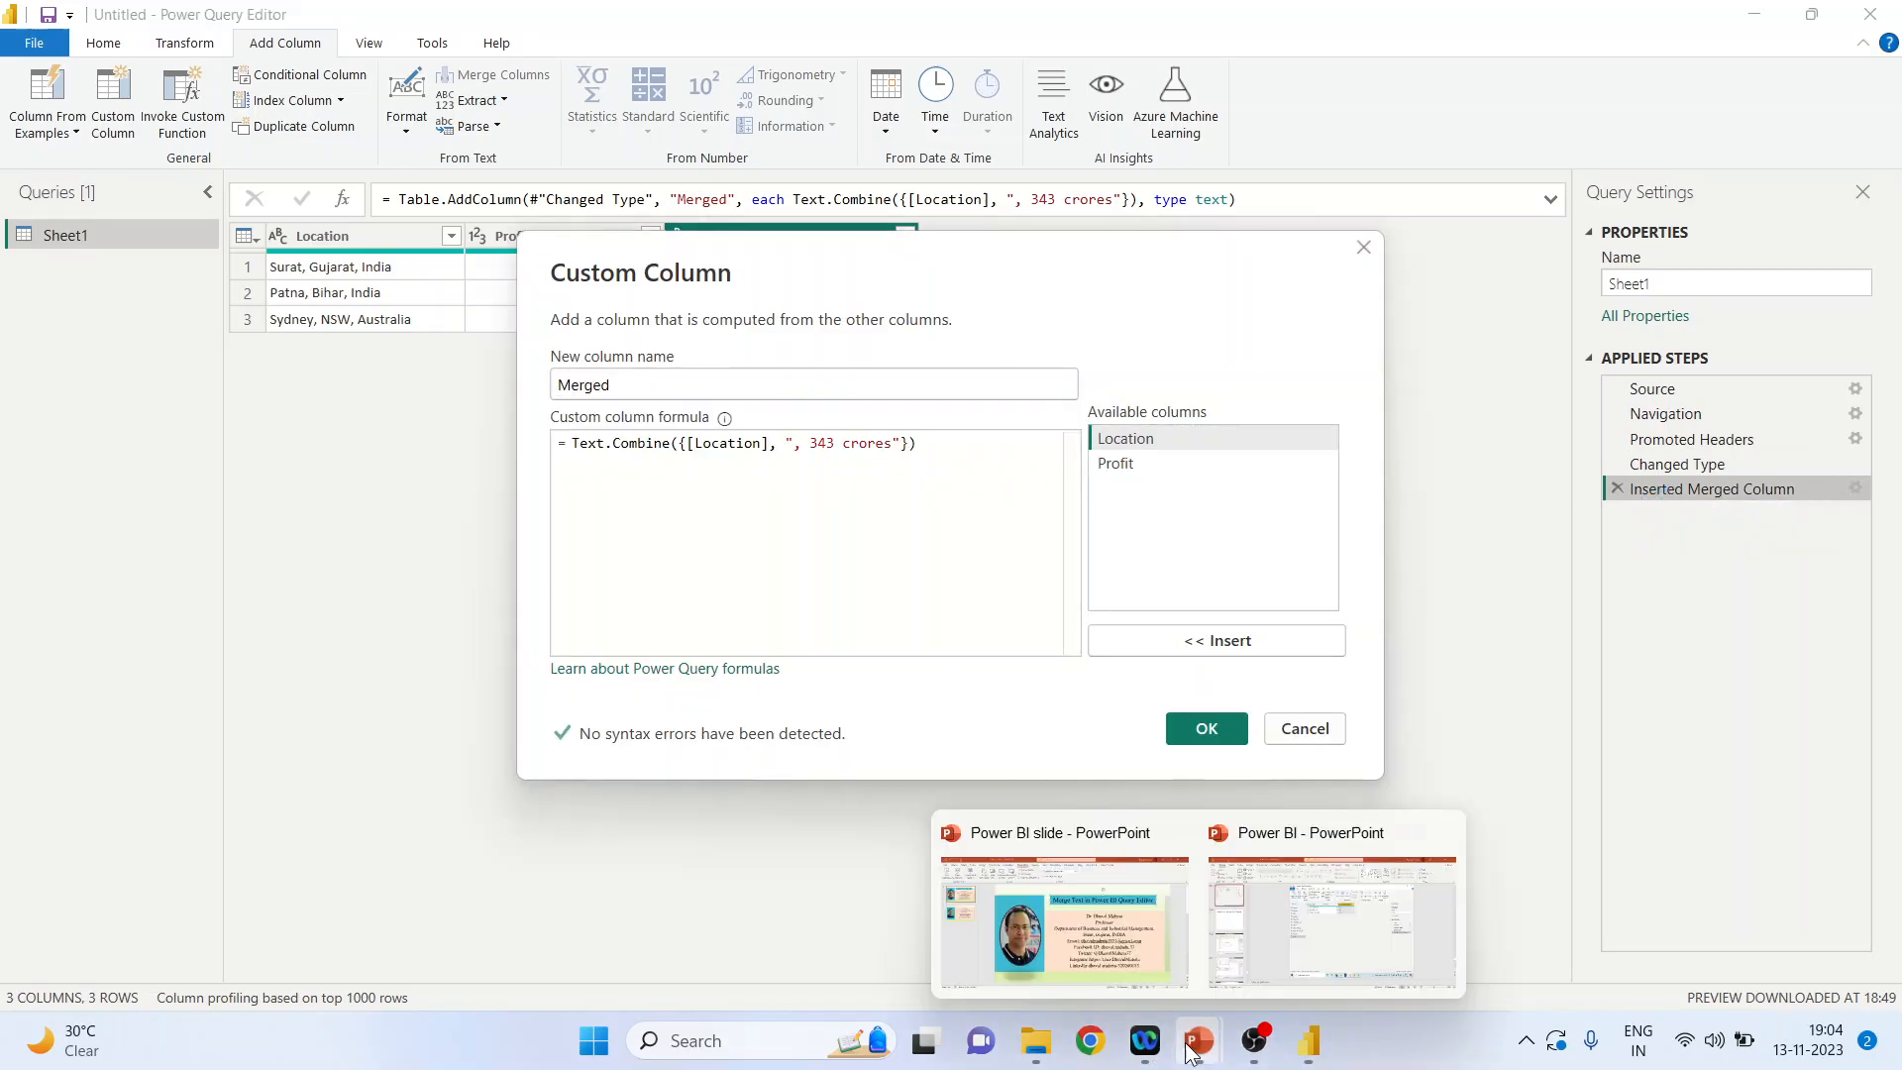